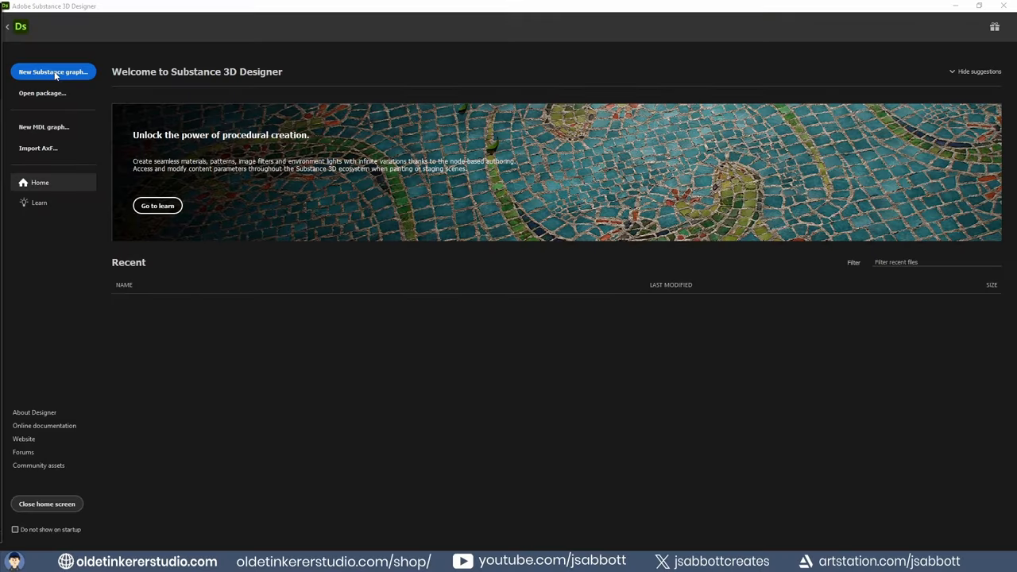
Create a new Metallic Roughness graph named brick-wall and import the brick photo as a bitmap.
click(54, 72)
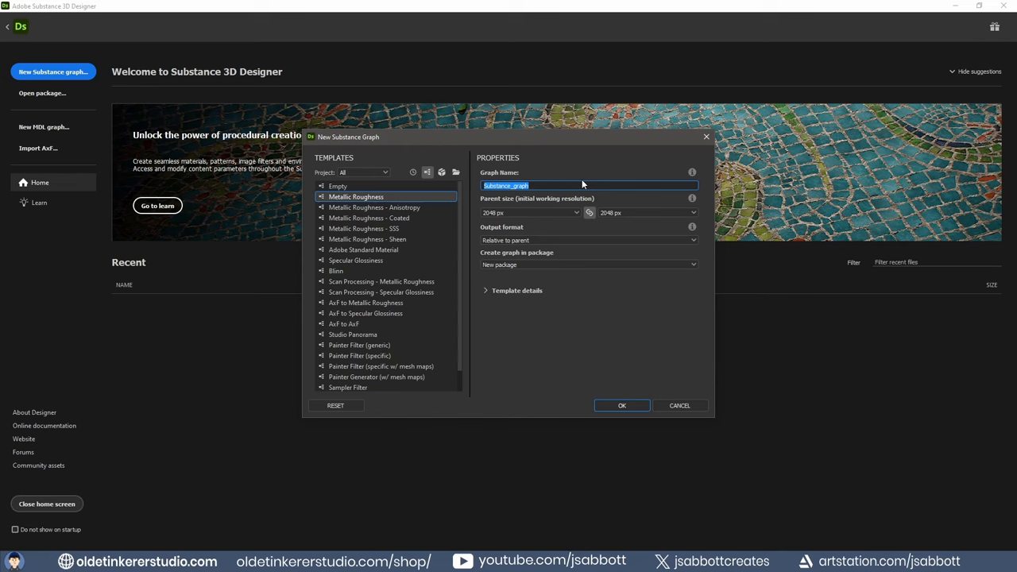
text(brd)
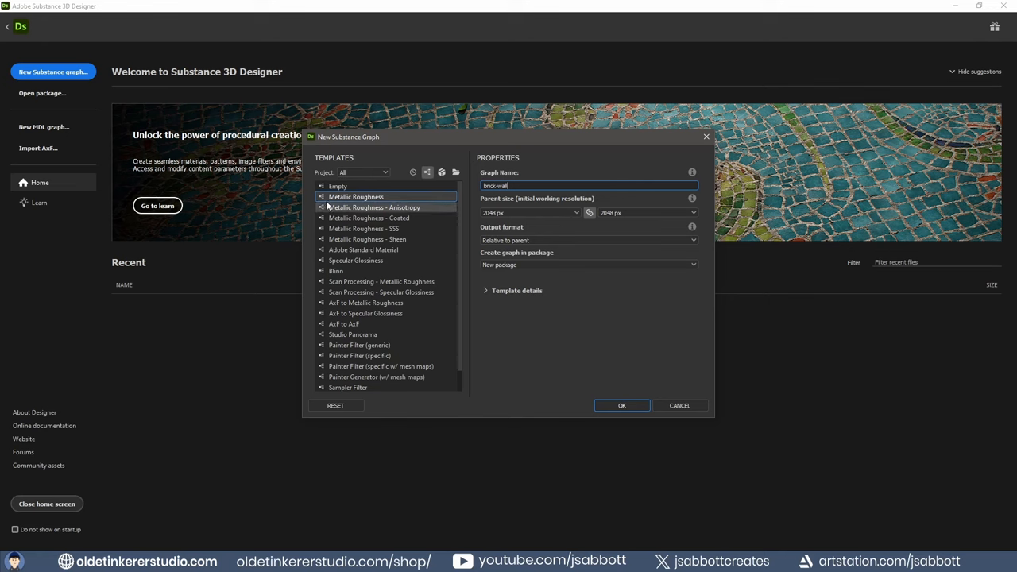
mouse_move(356, 197)
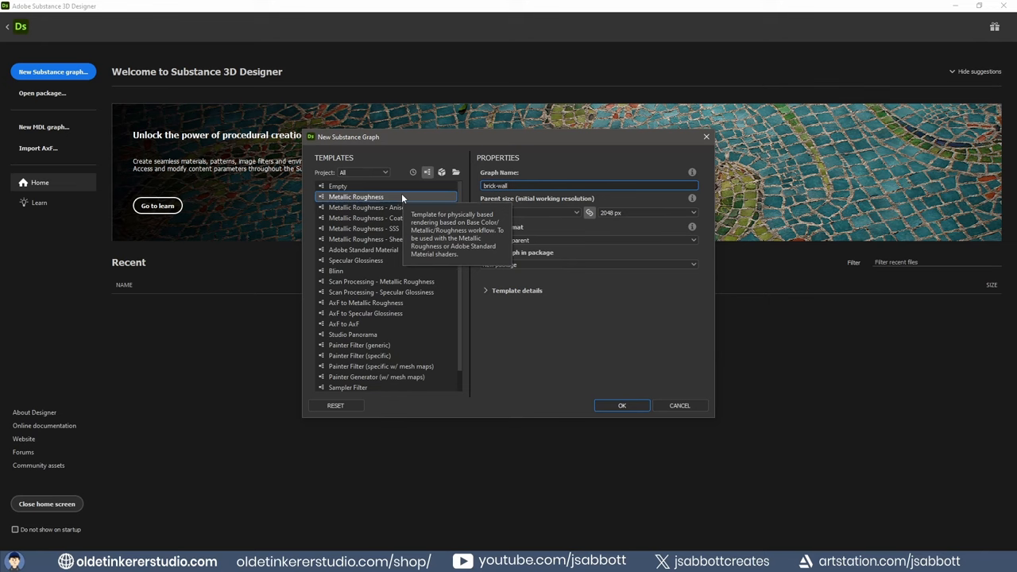
click(680, 405)
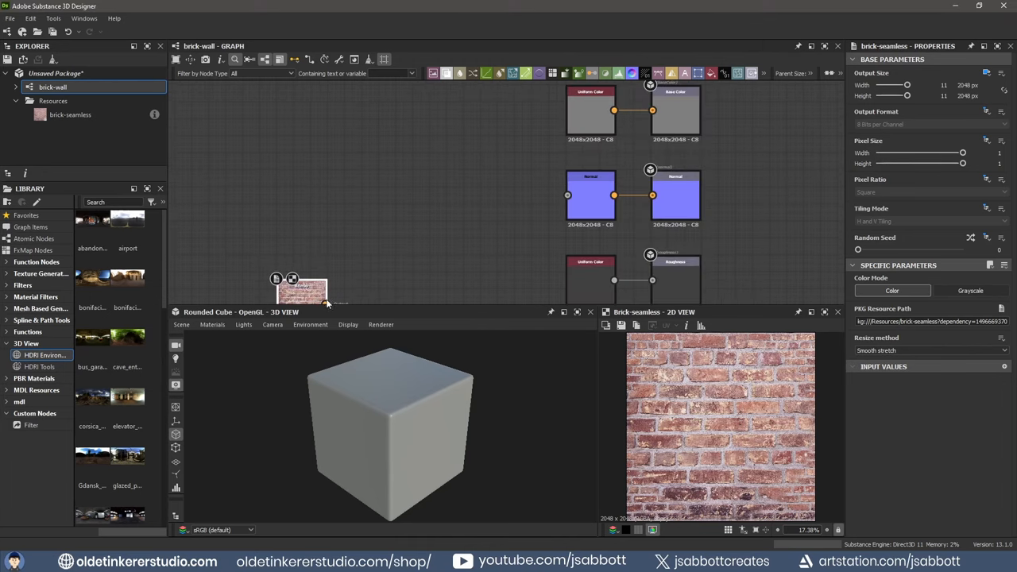
Wire the brick bitmap into Base Color and remove the default Normal uniform colour node.
drag(326, 302, 413, 228)
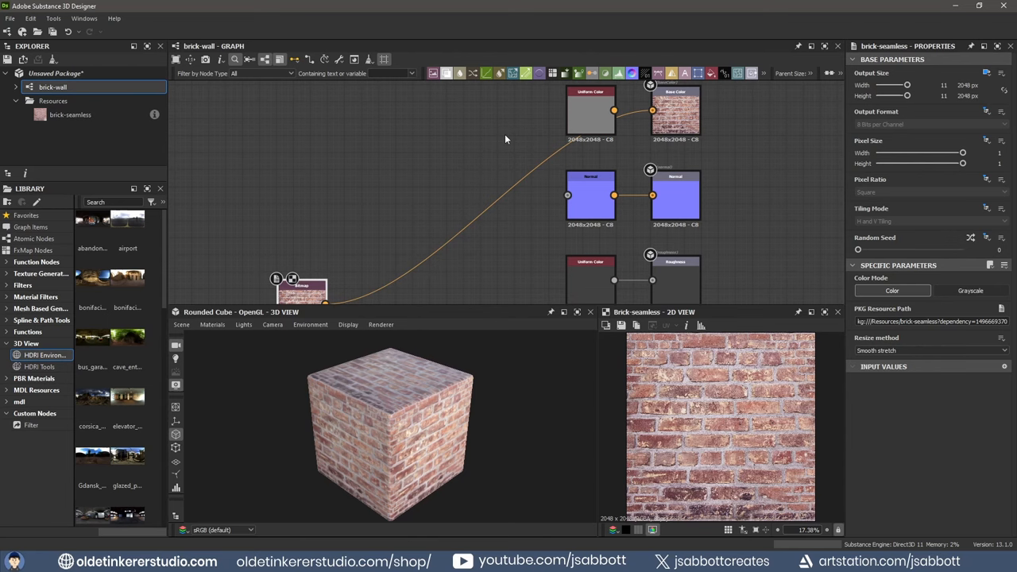
click(590, 112)
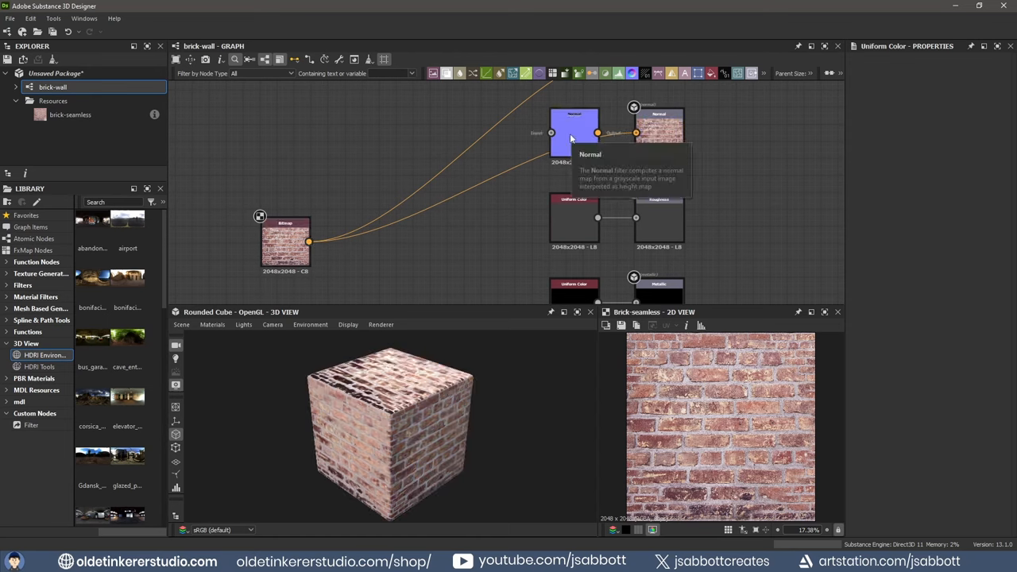
click(575, 133)
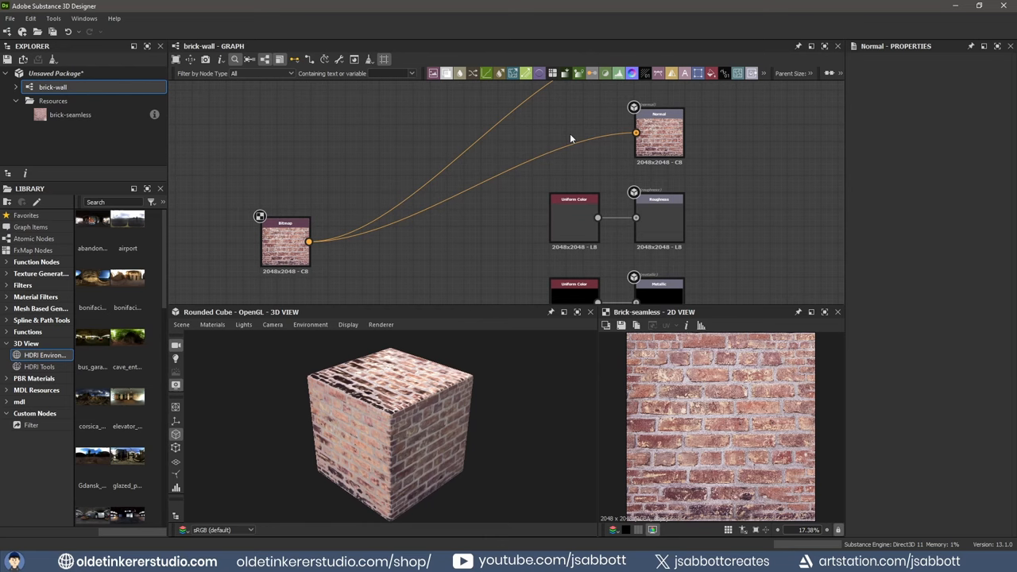
mouse_move(540, 133)
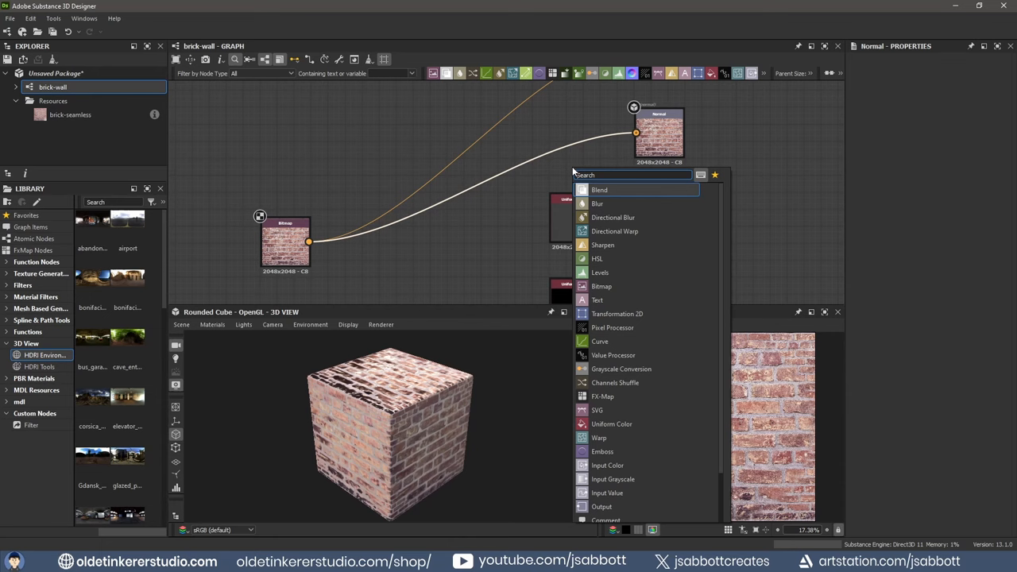
Add Grayscale Conversion nodes feeding the Normal output and ahead of the Roughness output.
text(grays)
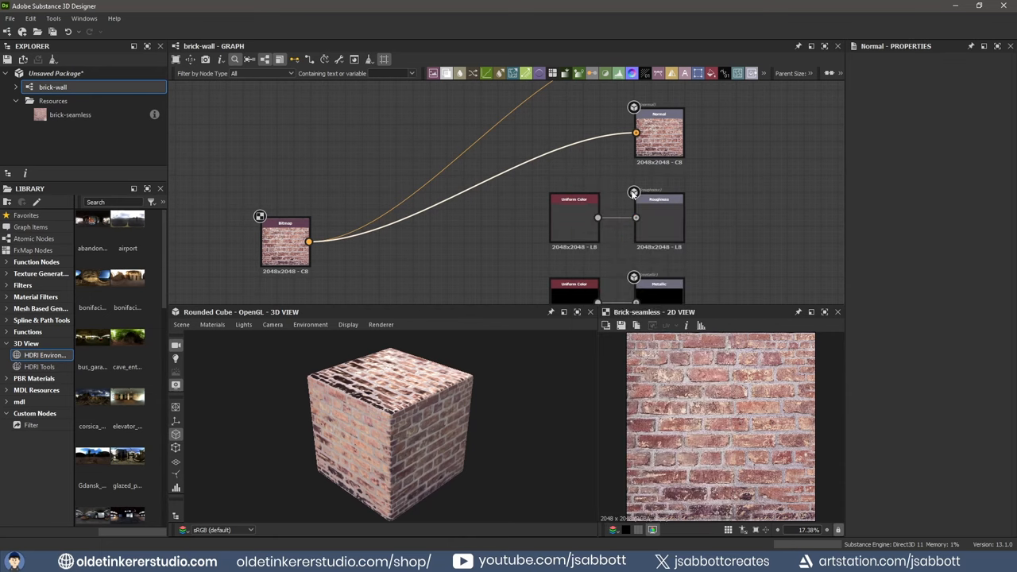
click(574, 146)
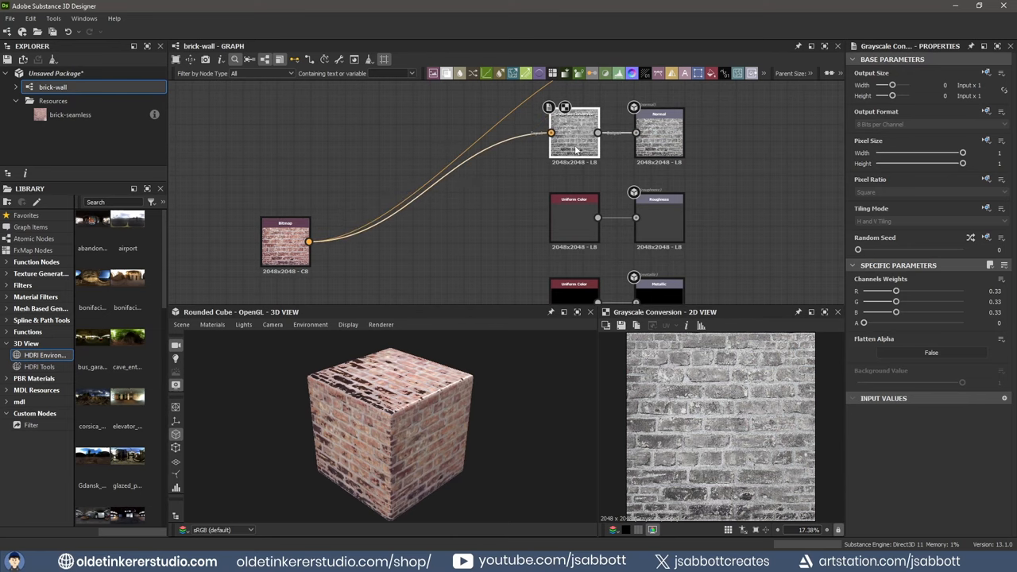
mouse_move(573, 143)
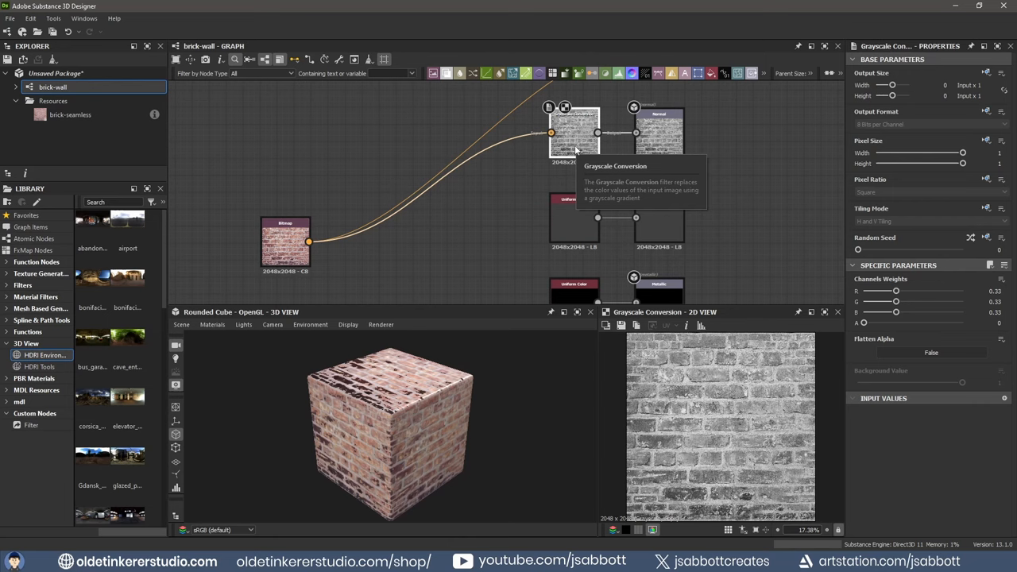
mouse_move(505, 197)
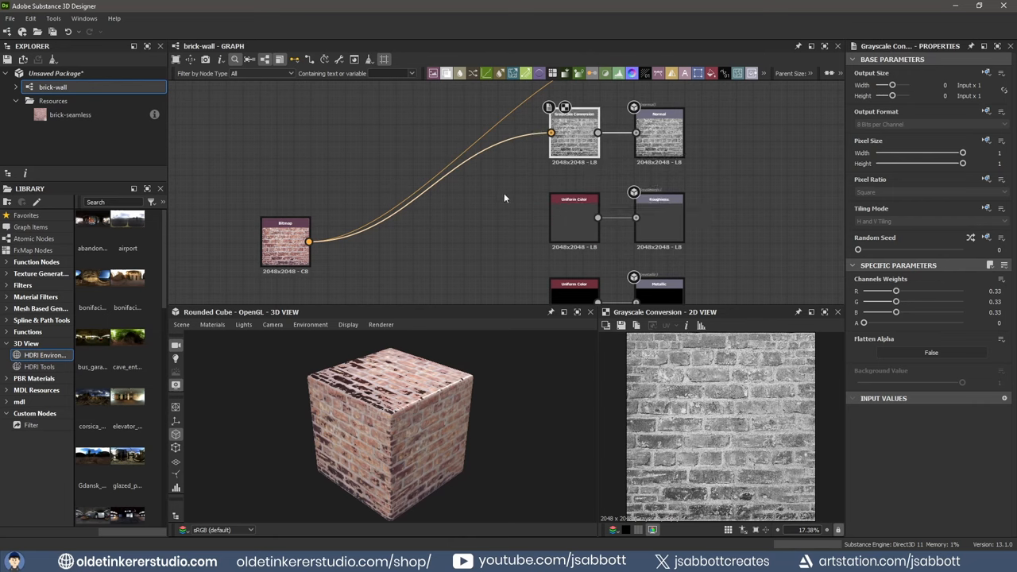
mouse_move(429, 254)
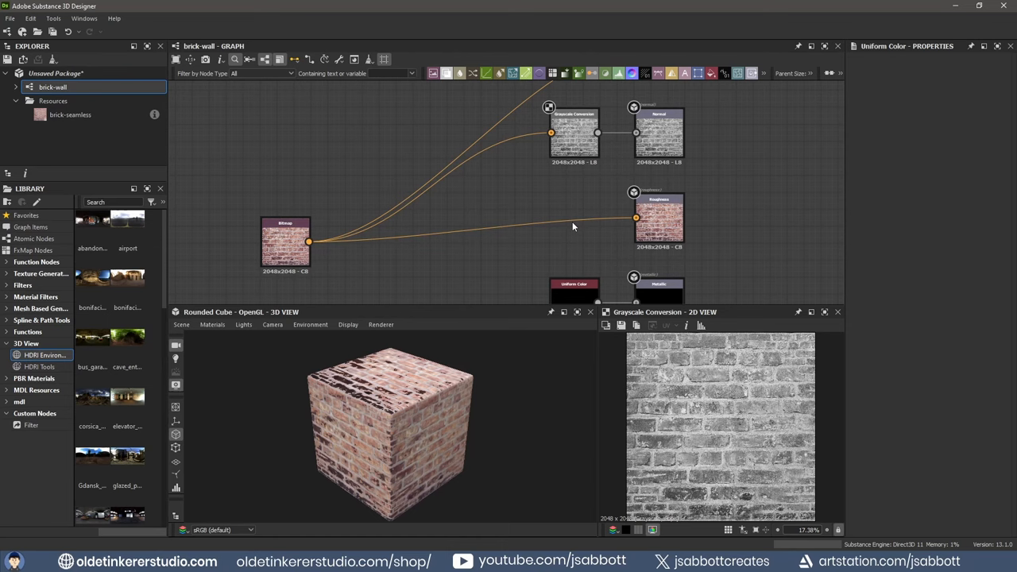
mouse_move(556, 207)
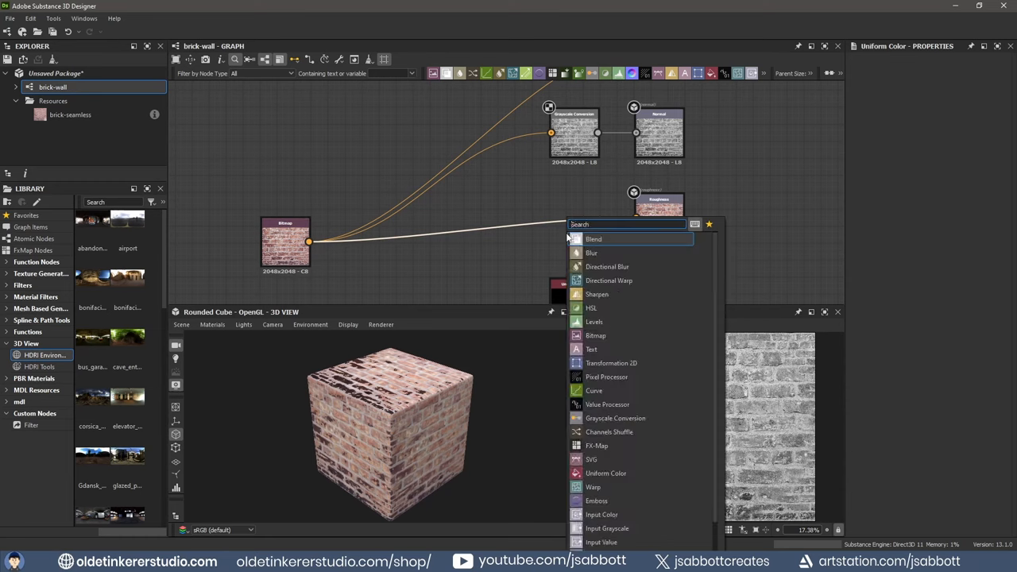
click(616, 418)
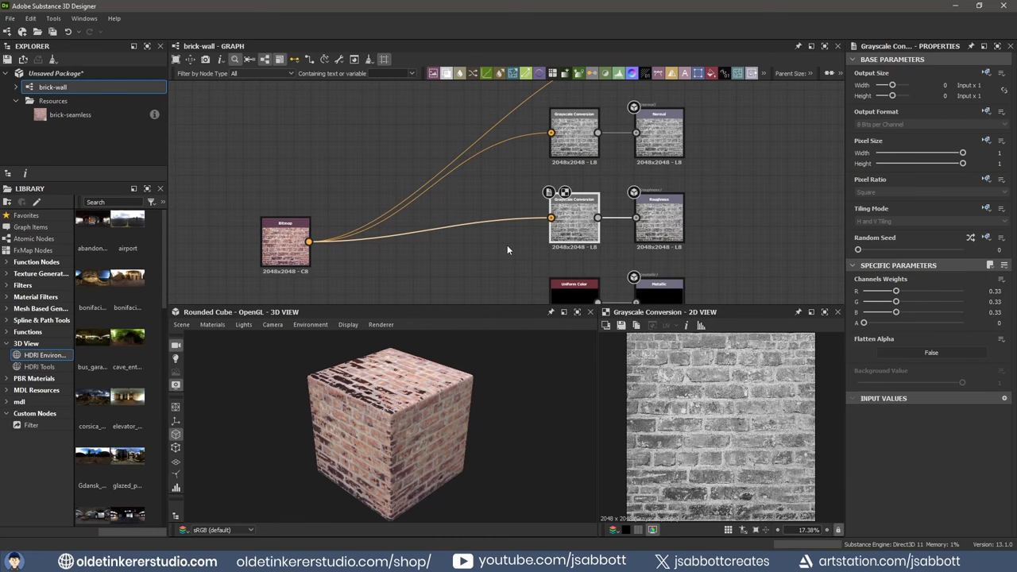
click(574, 217)
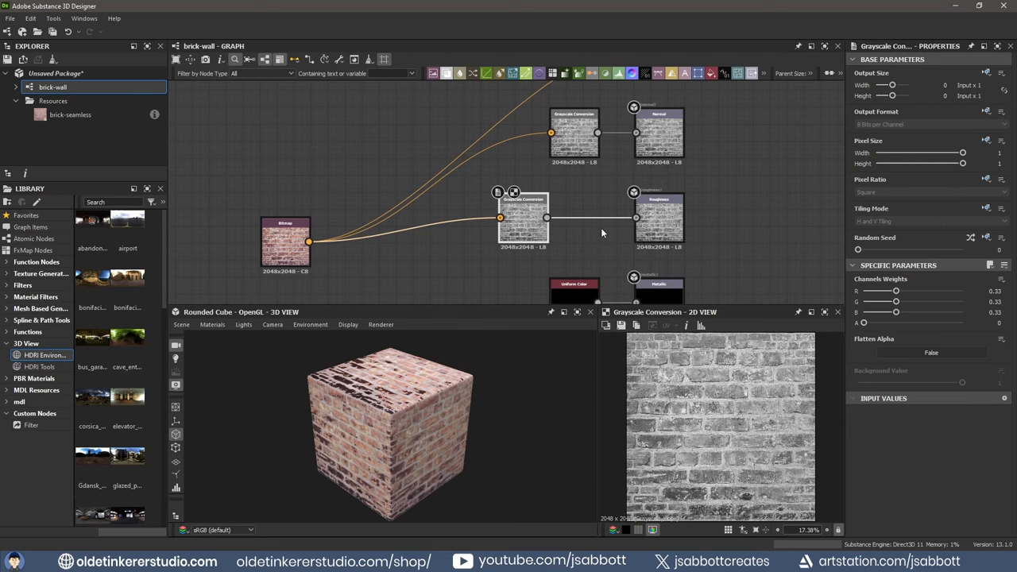
mouse_move(588, 205)
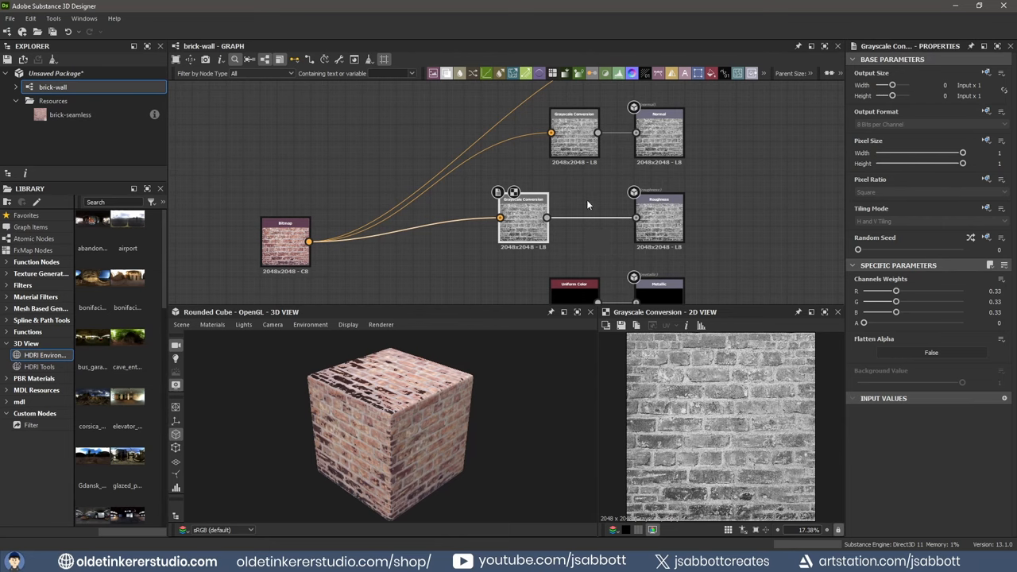
mouse_move(575, 206)
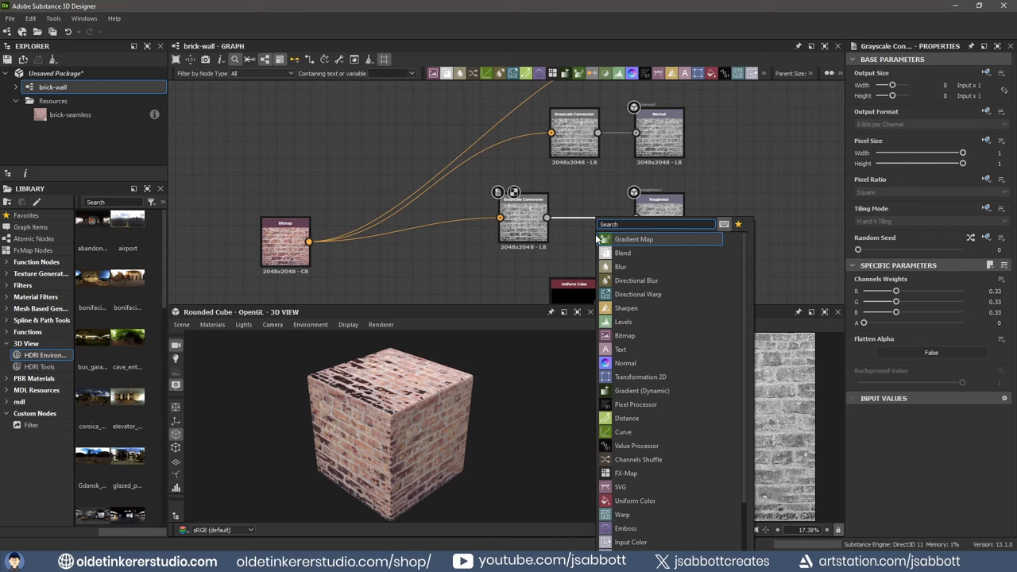
Insert a Levels node between the grayscale and the Roughness output and tidy the layout.
text(level)
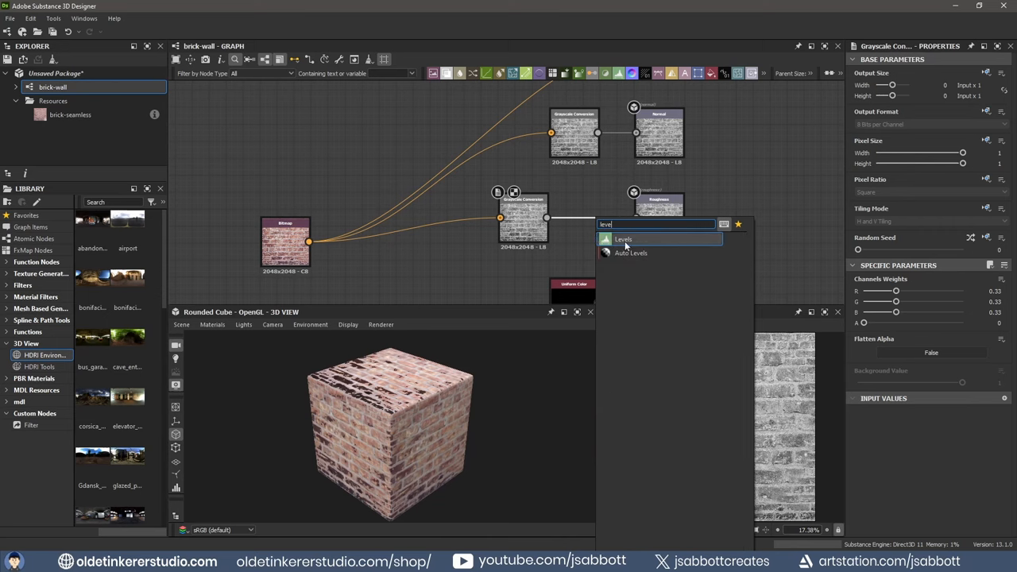
click(623, 238)
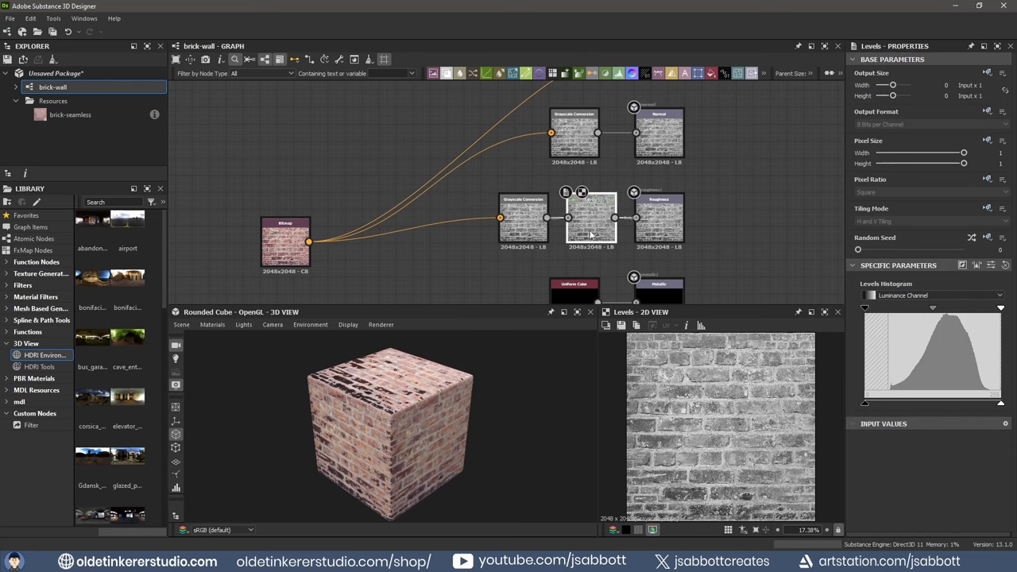
mouse_move(590, 220)
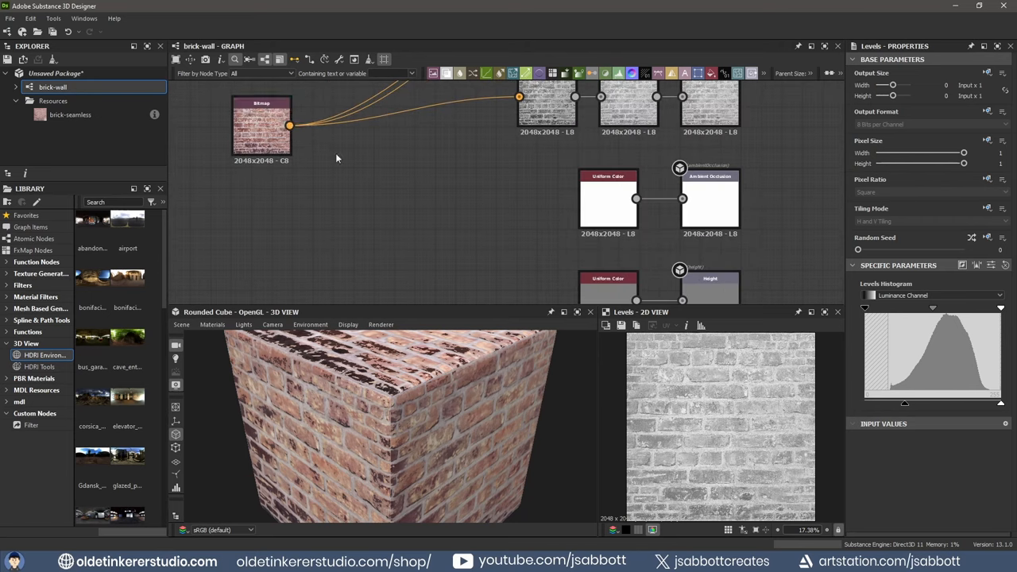
drag(289, 126, 671, 198)
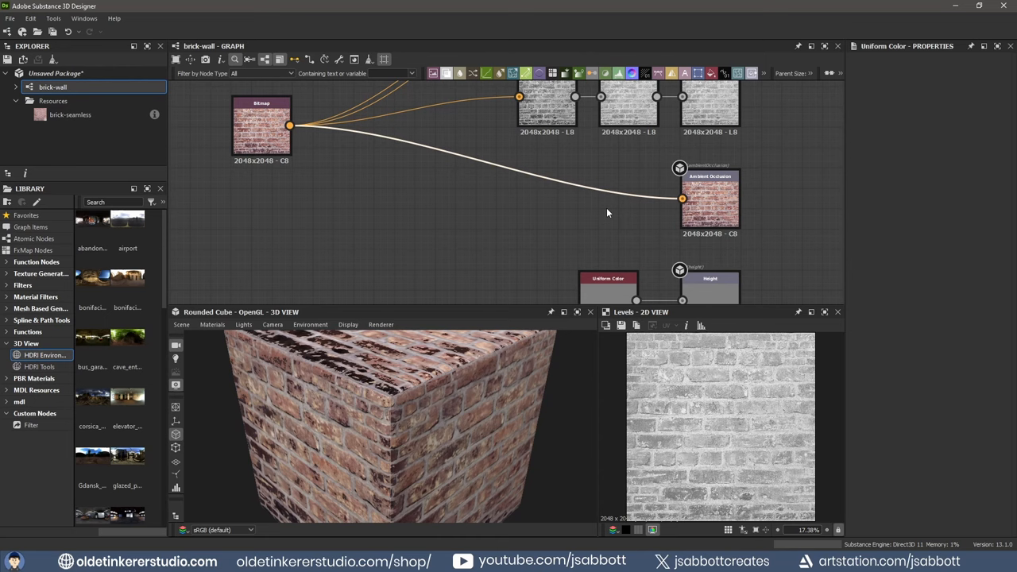
Feed the Ambient Occlusion output with Grayscale Conversion, HBAO and Levels nodes in a chain.
text(gr)
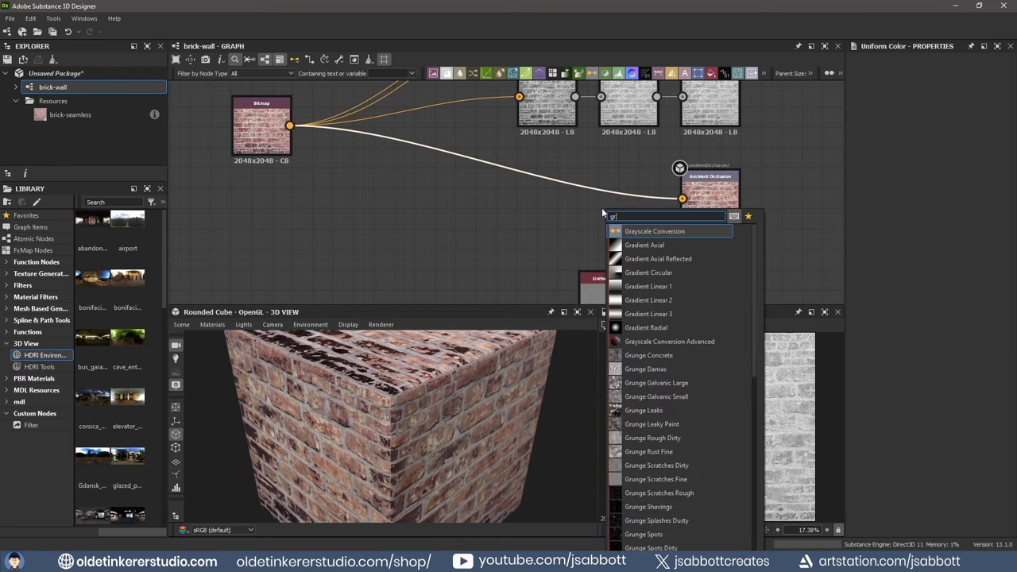
click(653, 231)
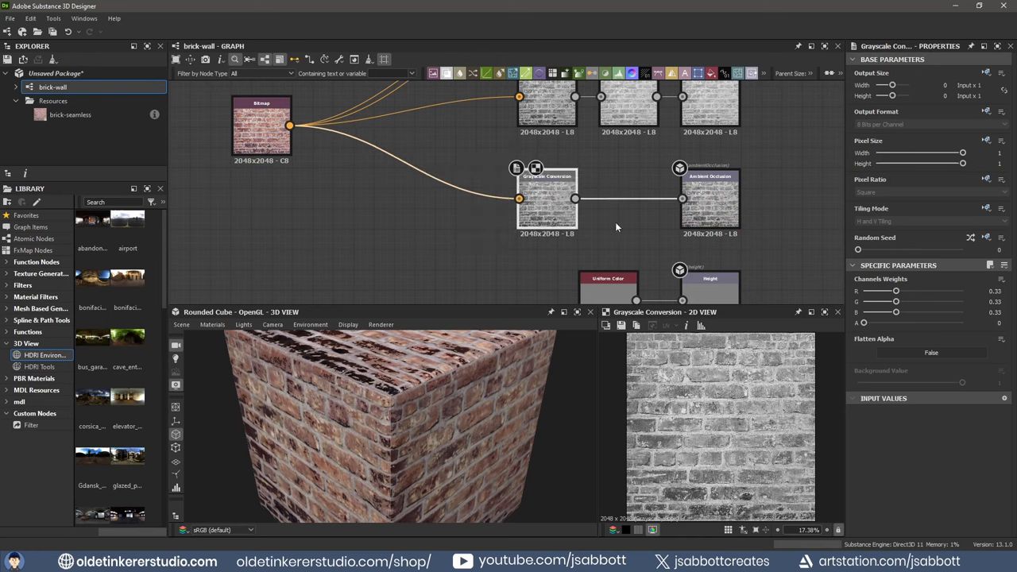
click(991, 292)
text(ambie)
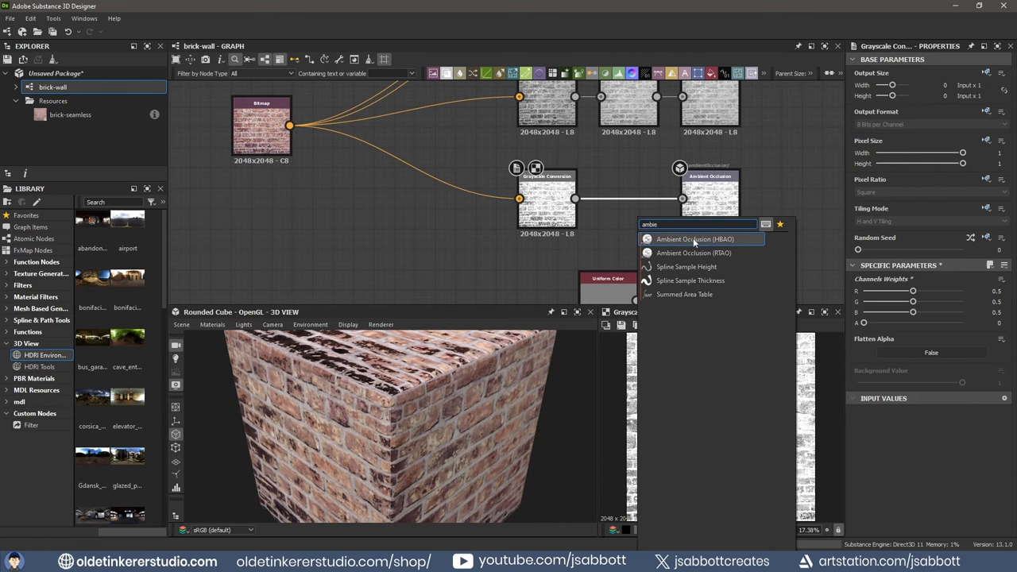
click(695, 238)
text(lev)
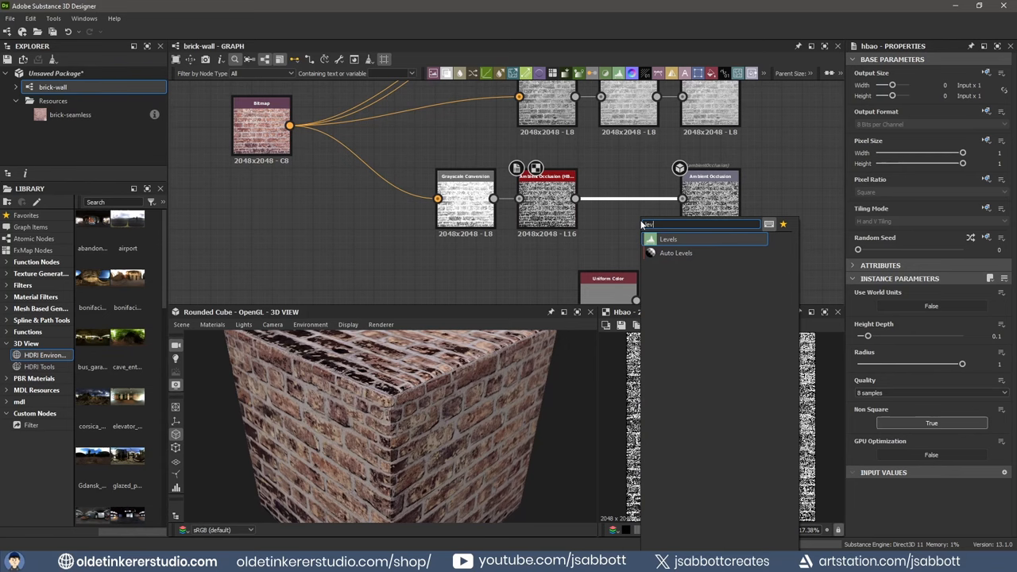
click(667, 239)
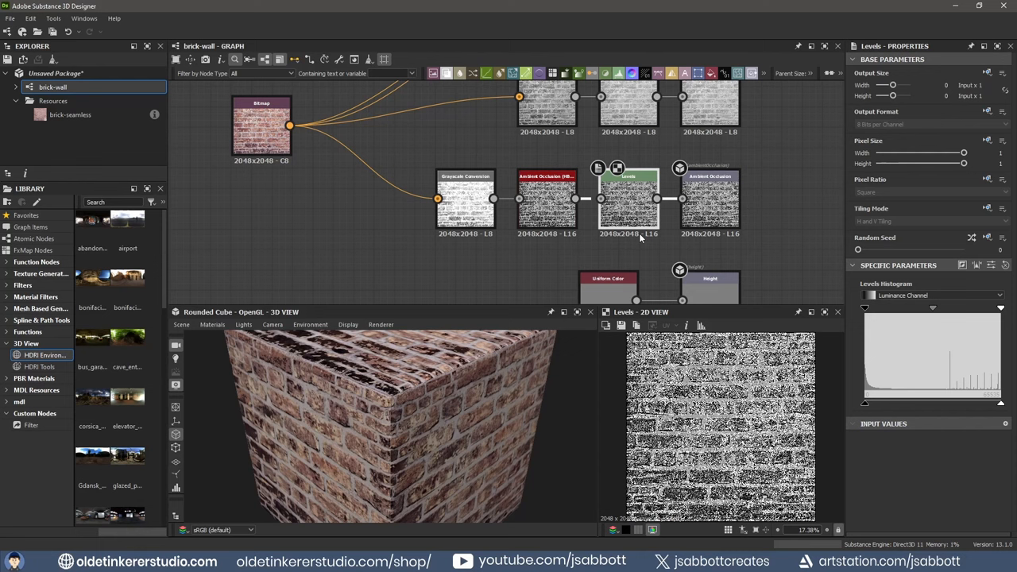
mouse_move(864, 310)
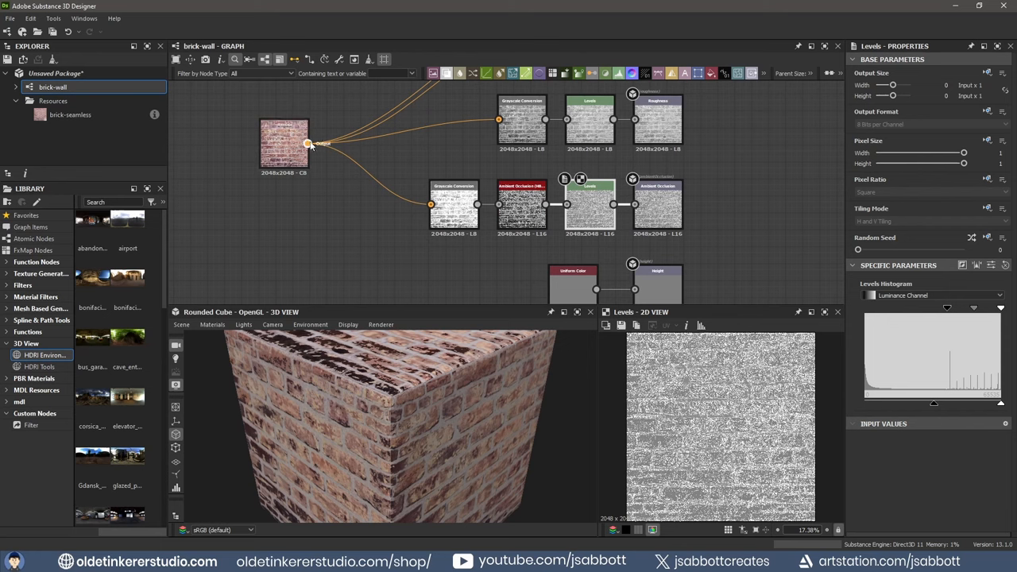
Replace the height uniform colour with a Normal to Height node on the normal wire.
drag(308, 143, 634, 289)
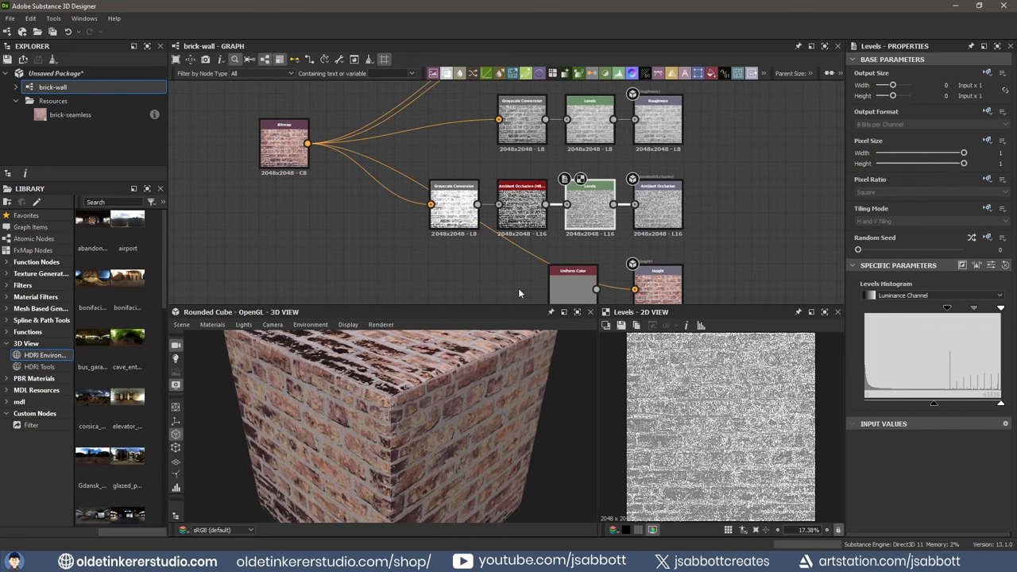
click(574, 283)
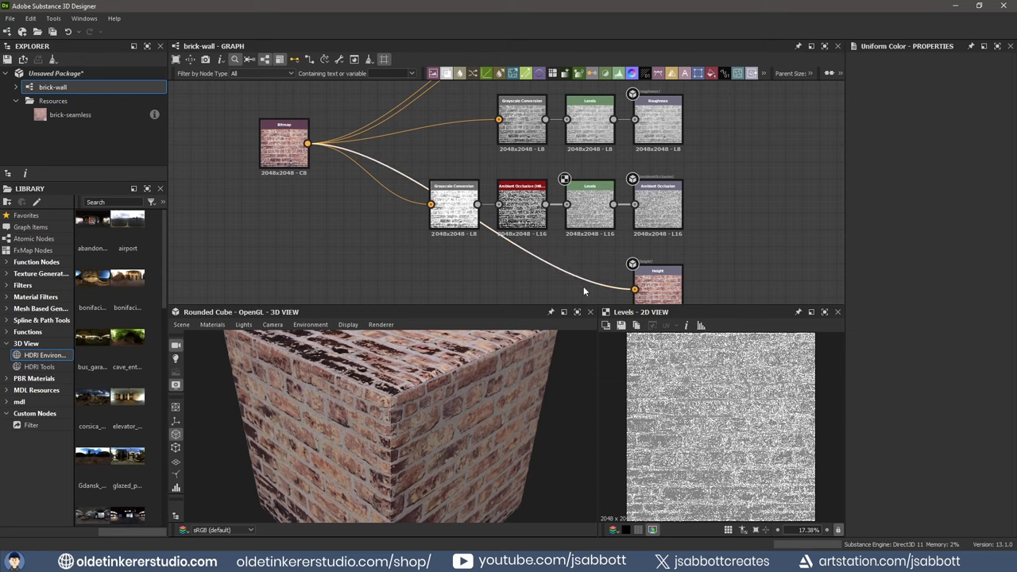
mouse_move(529, 289)
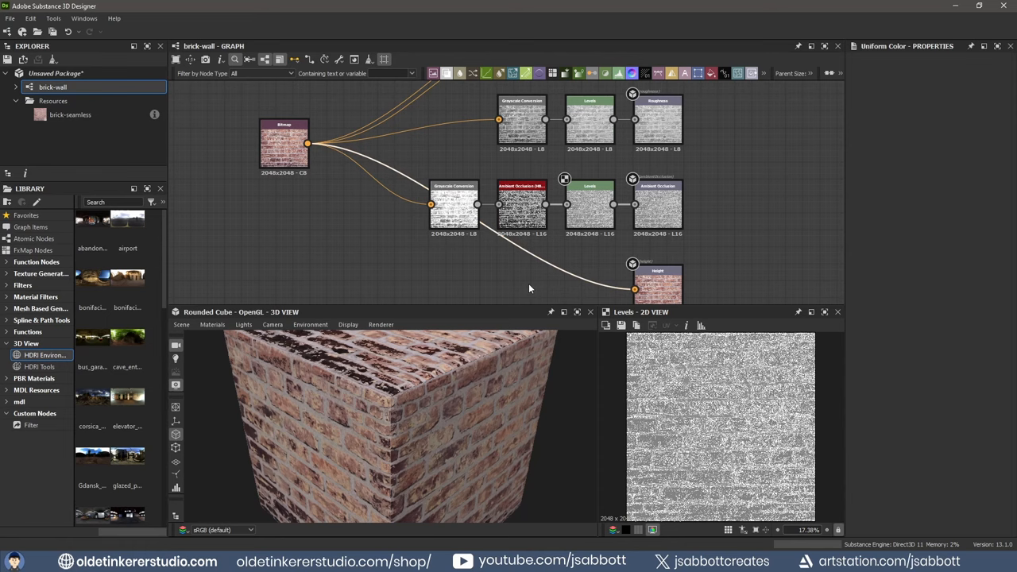
text(normal to)
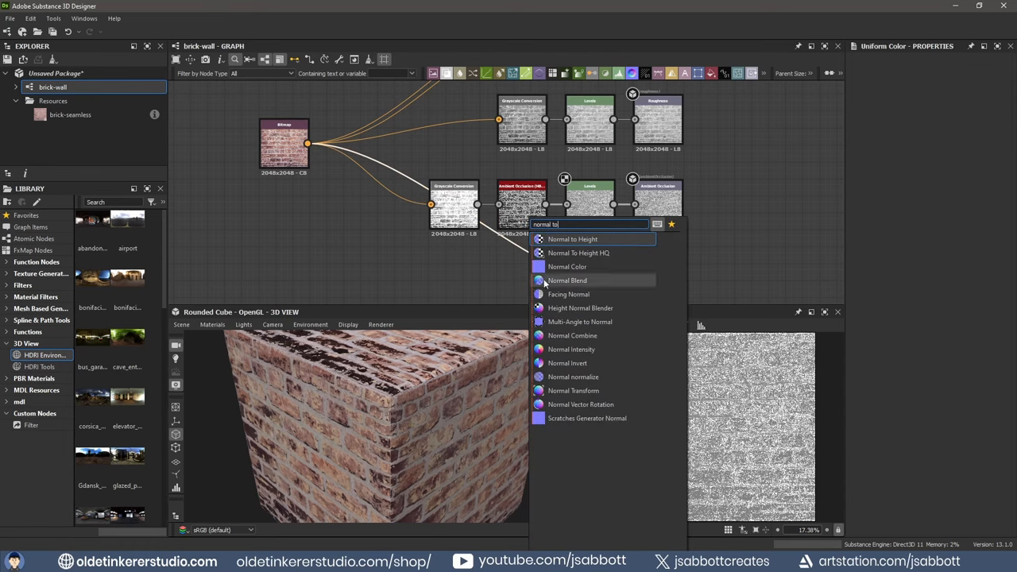
click(572, 238)
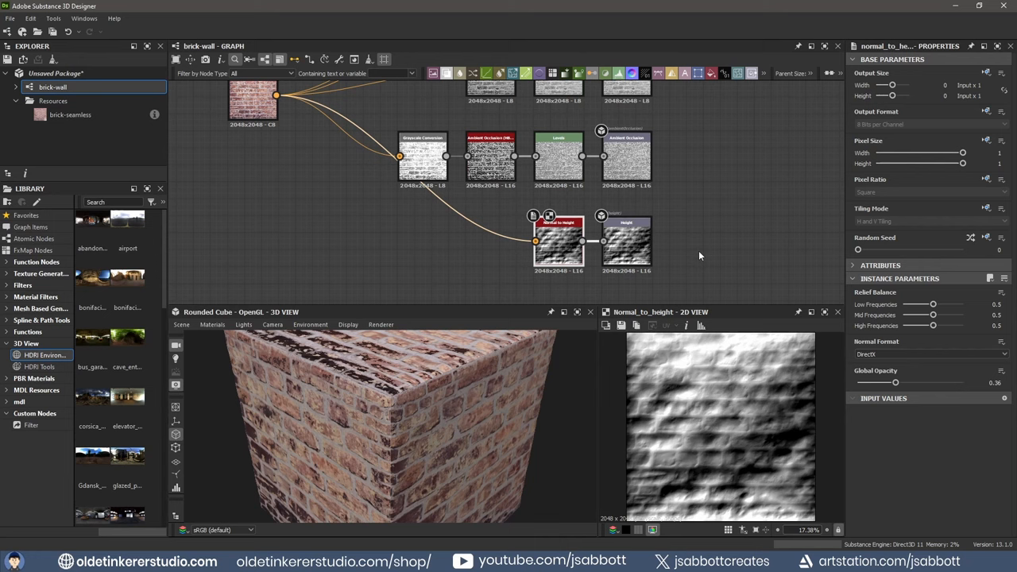
Set the Normal to Height node's normal format and lower its opacity for softer height.
click(924, 352)
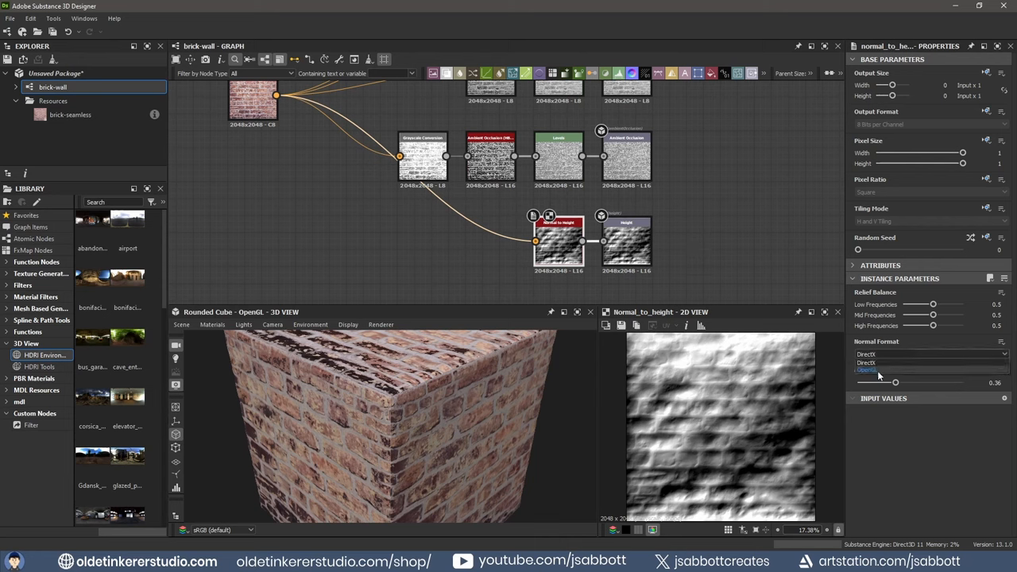
click(876, 371)
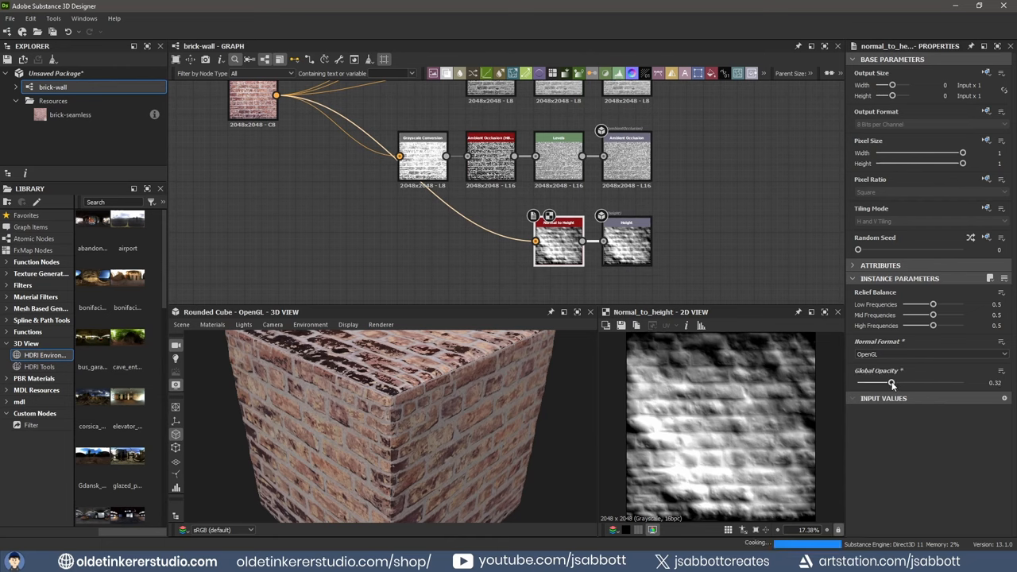
drag(891, 383, 883, 383)
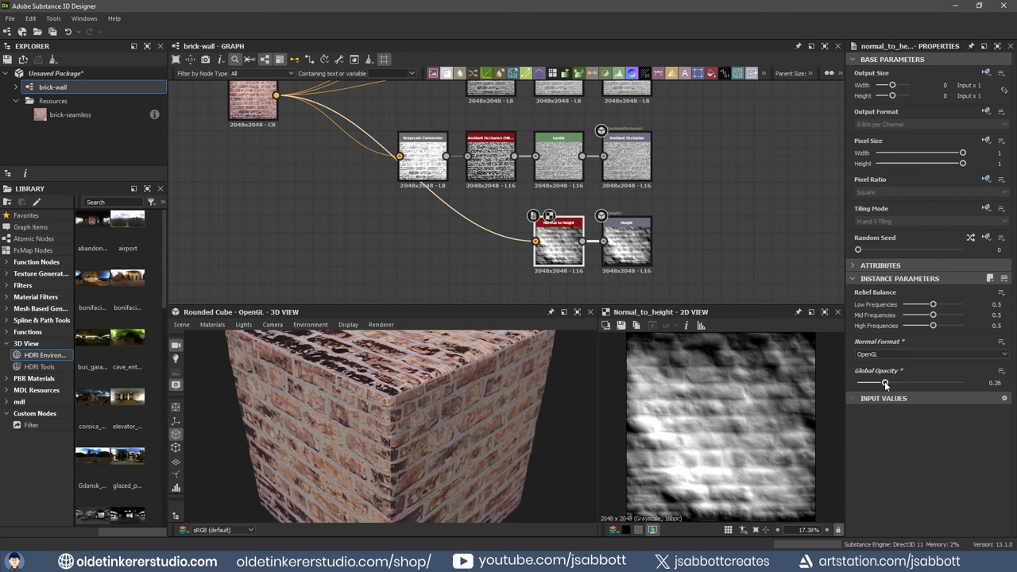
drag(883, 382, 883, 381)
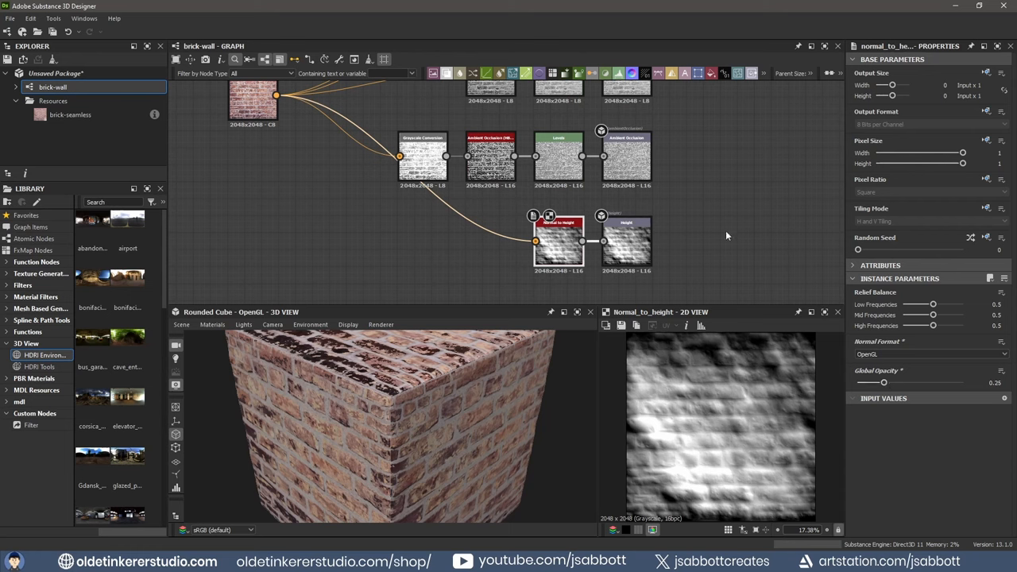
mouse_move(480, 448)
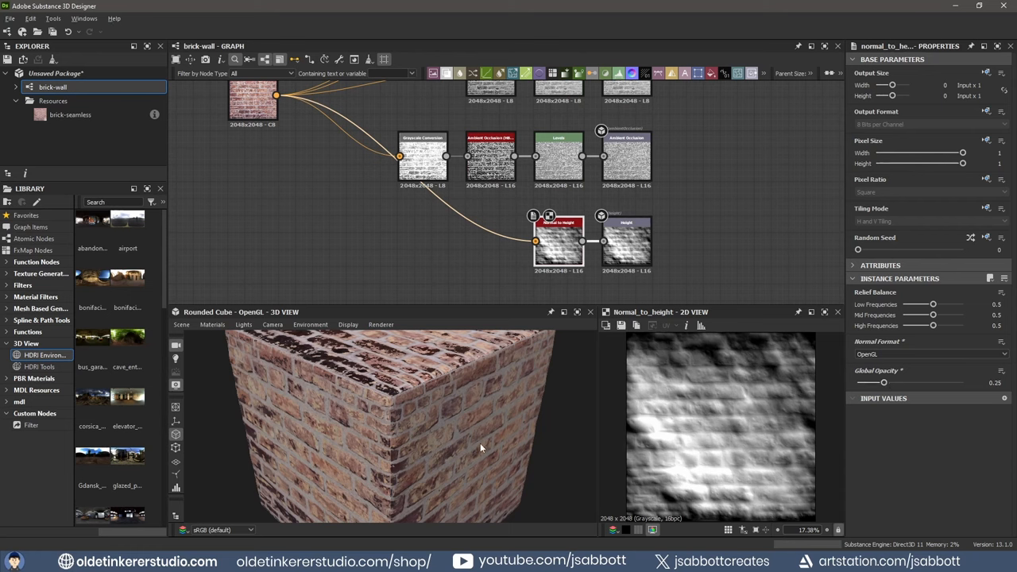
drag(480, 448, 501, 413)
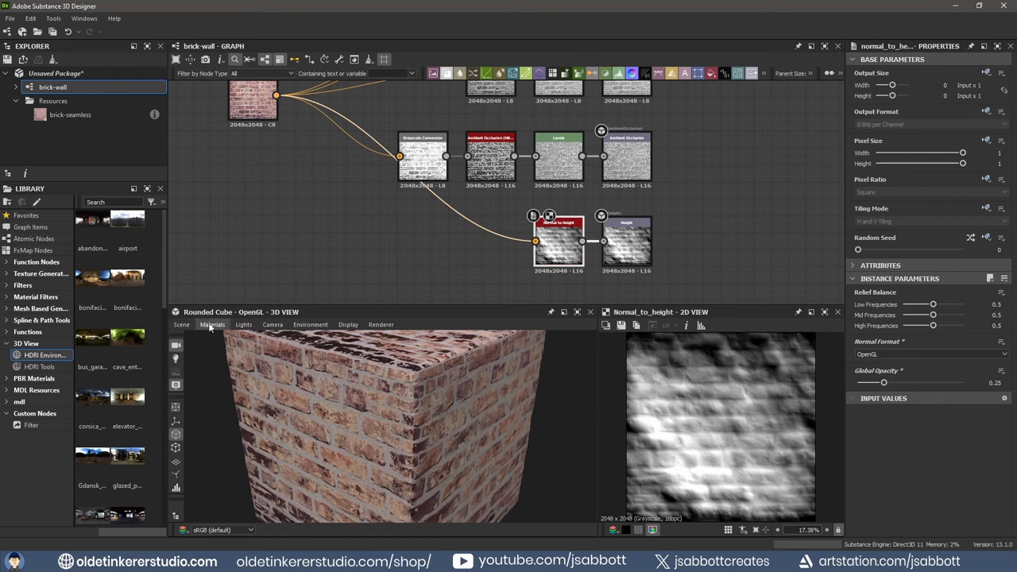
Edit the default preview material and raise its height scale so displacement shows.
click(213, 324)
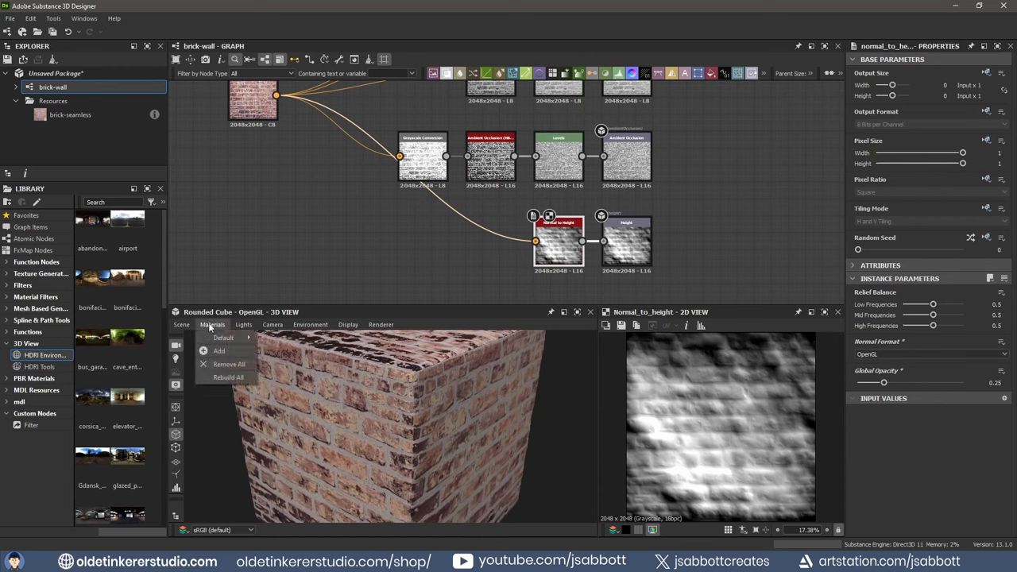
click(222, 337)
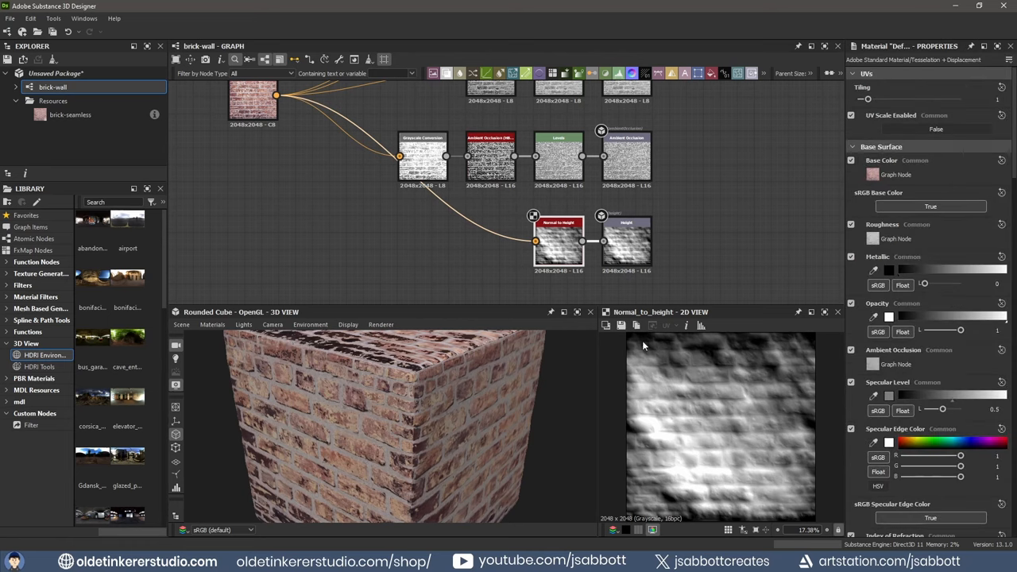
scroll(down, 3)
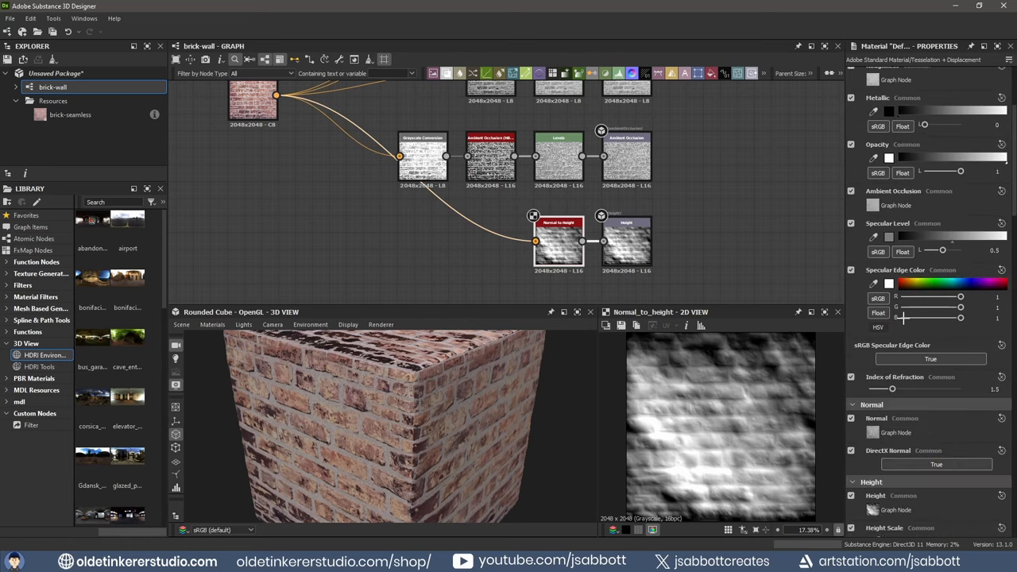
scroll(down, 3)
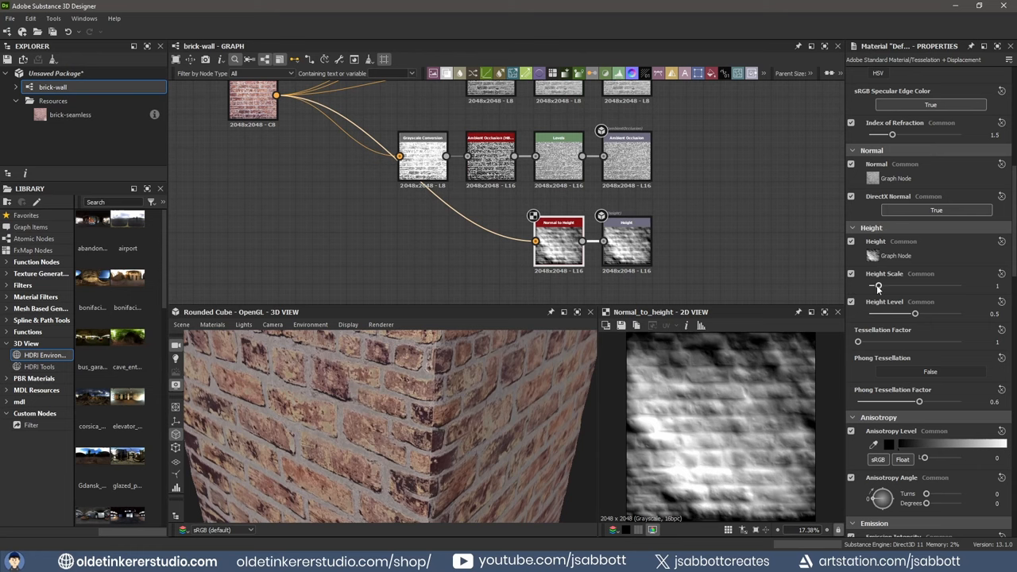
drag(877, 286, 907, 286)
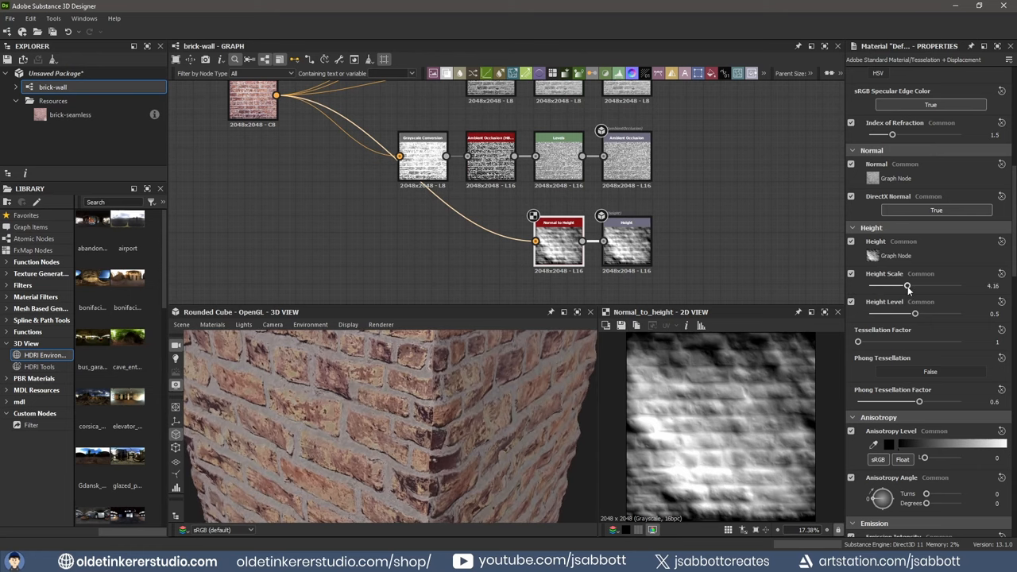
drag(907, 286, 869, 286)
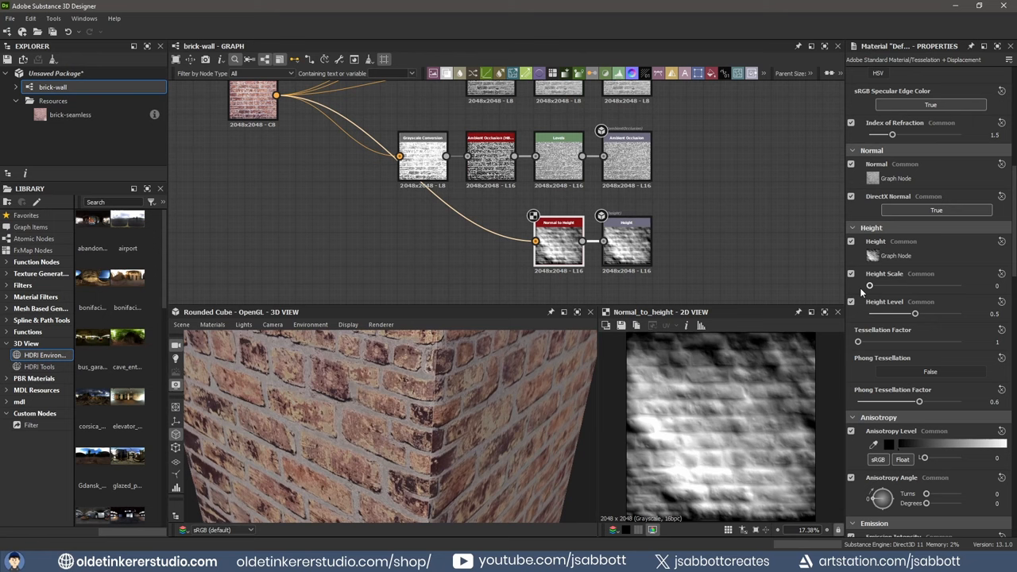
click(994, 286)
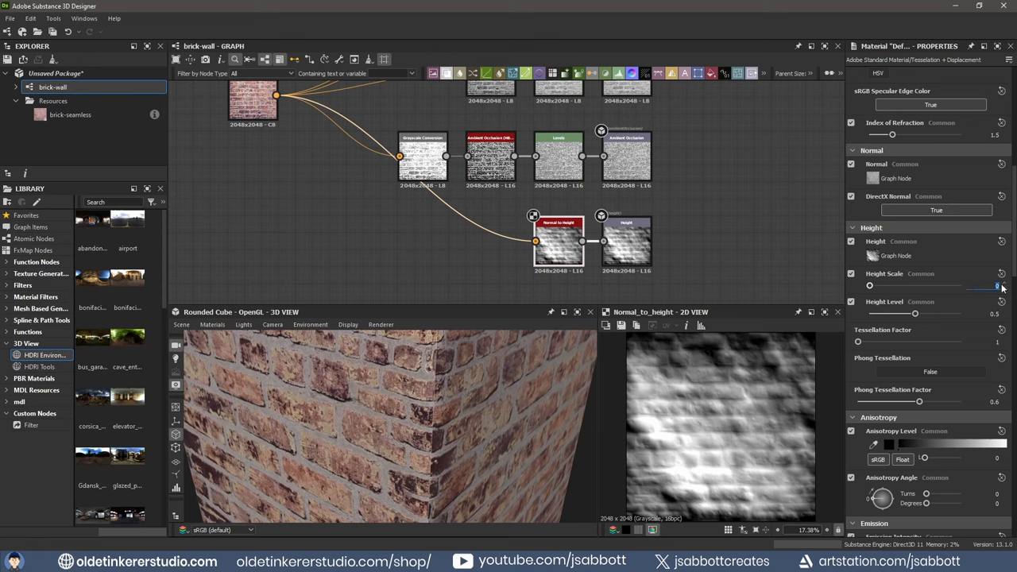
drag(997, 286, 877, 286)
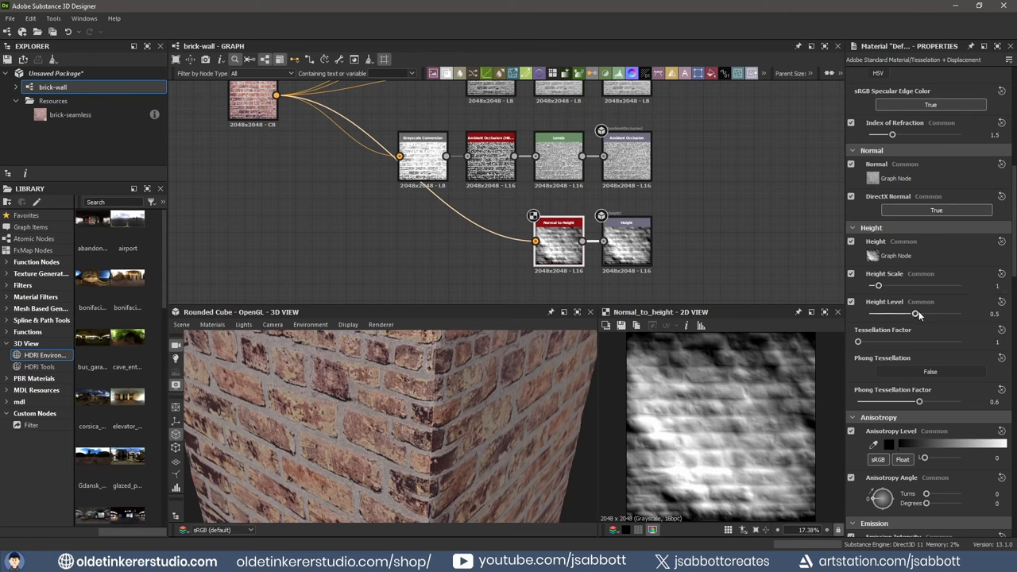
drag(919, 314, 896, 314)
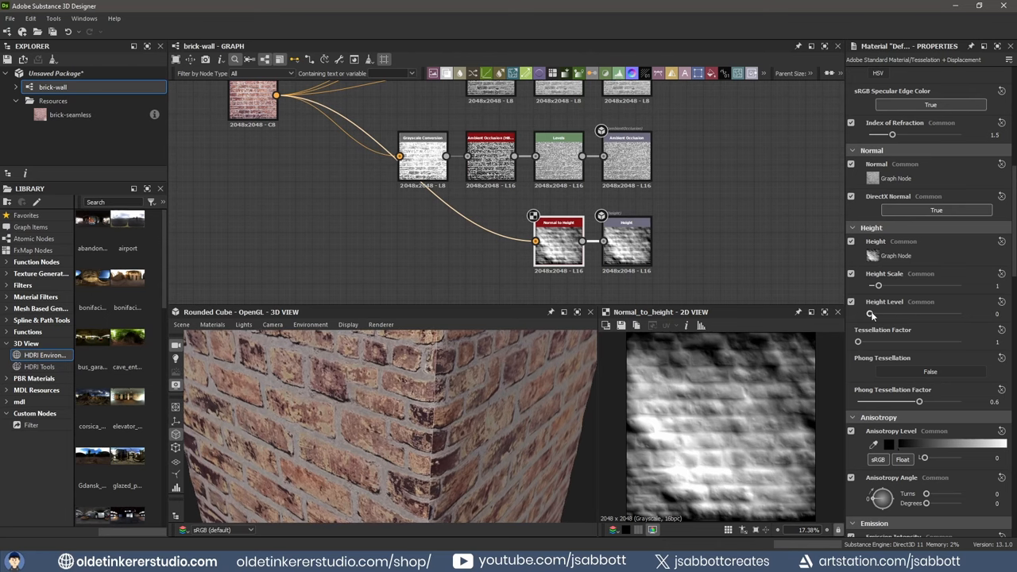
Raise the preview material's tessellation factor for smoother brick displacement.
drag(871, 313, 961, 313)
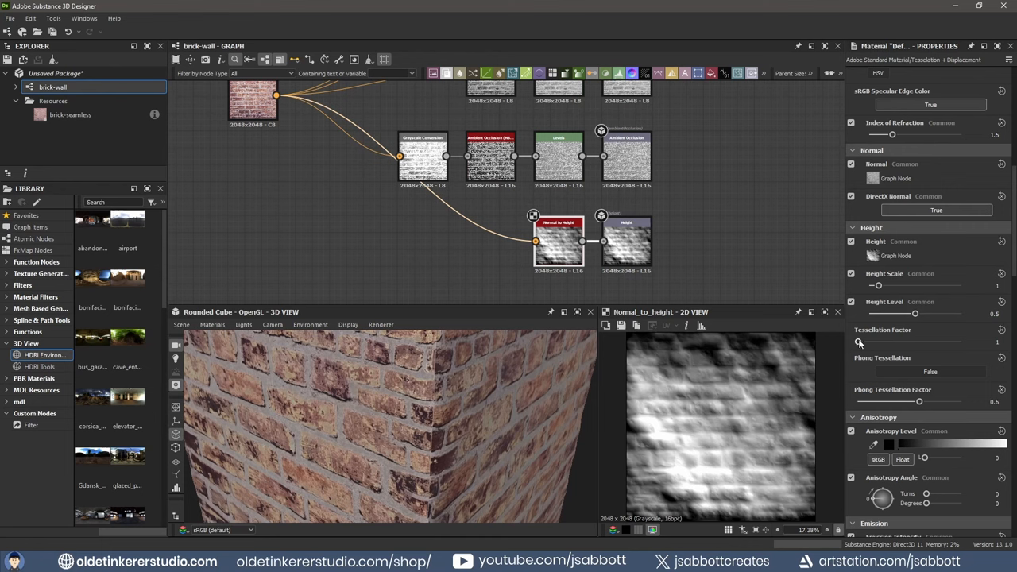
drag(860, 343, 930, 343)
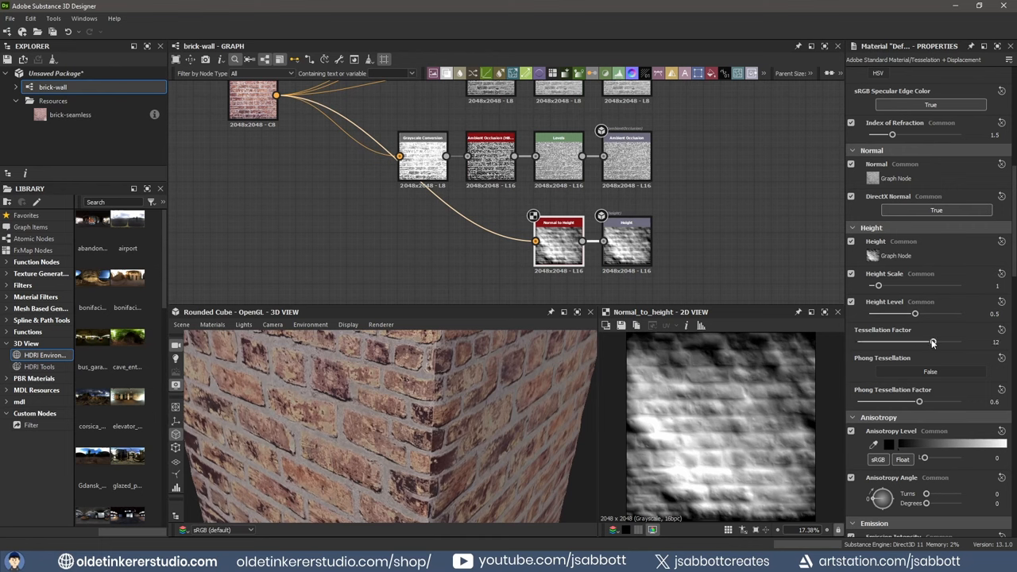
drag(934, 342, 857, 342)
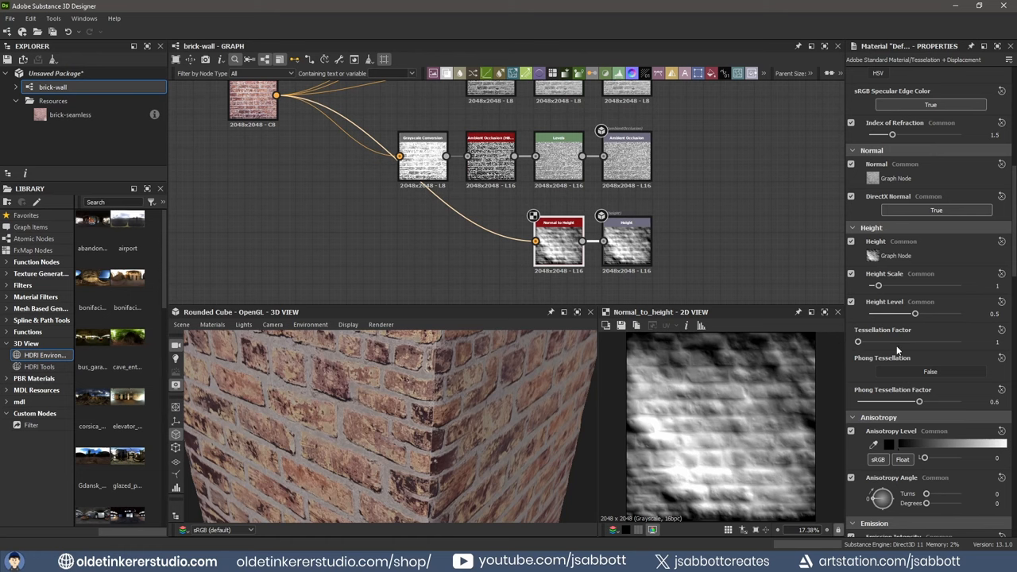
Export the brick-wall output maps as PNG files via Export outputs.
scroll(down, 3)
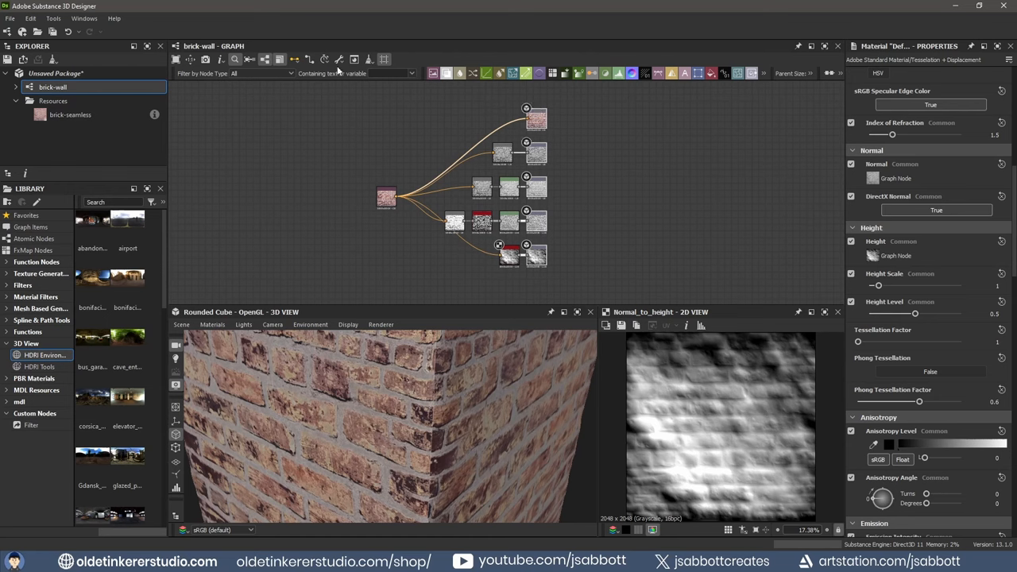
mouse_move(340, 61)
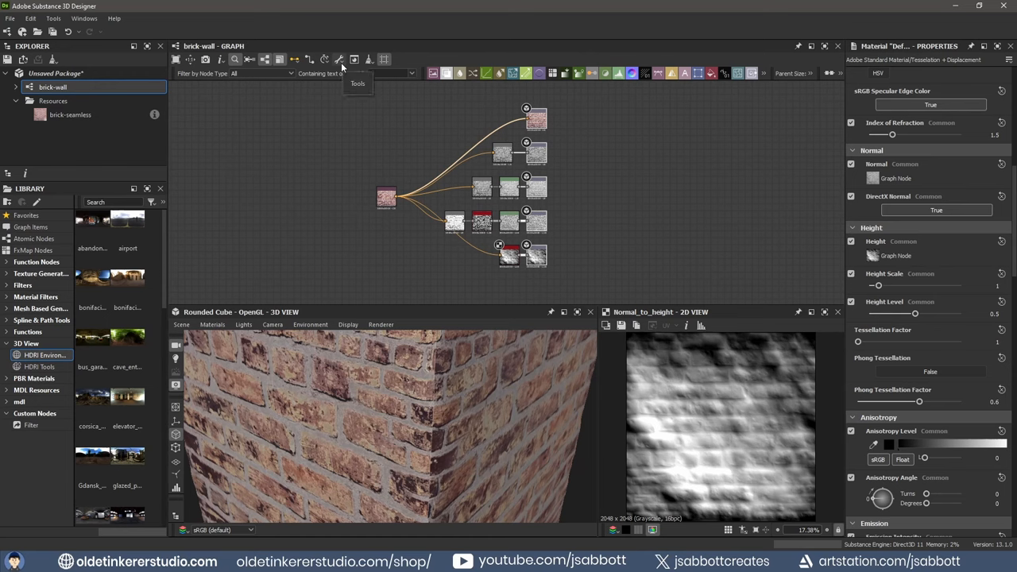
click(340, 60)
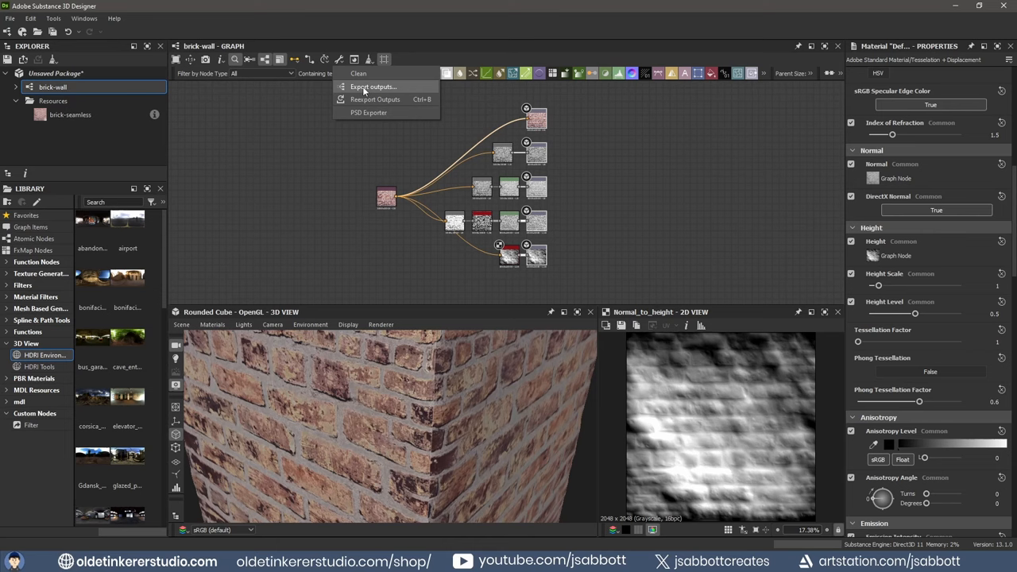
click(372, 85)
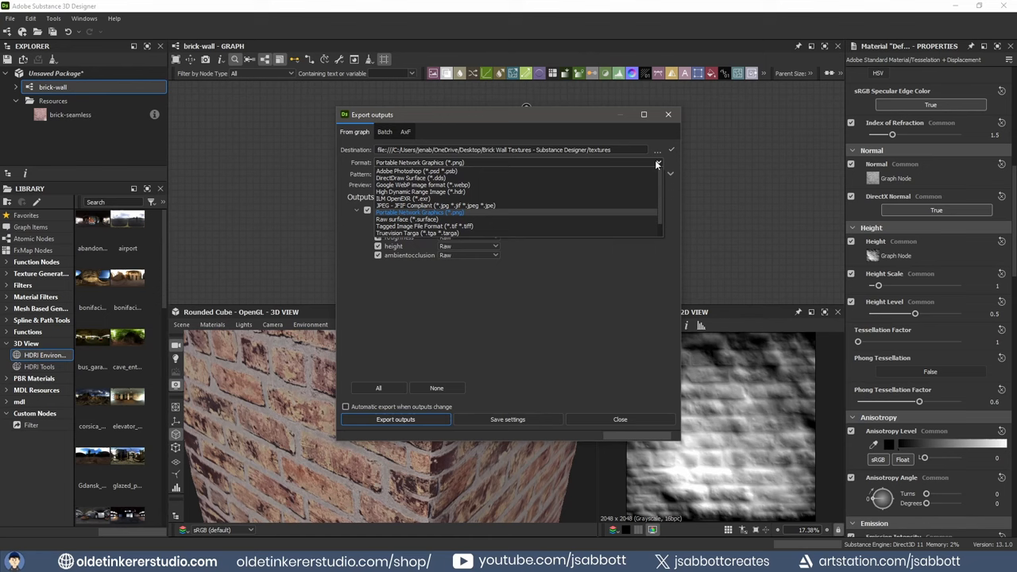
click(419, 213)
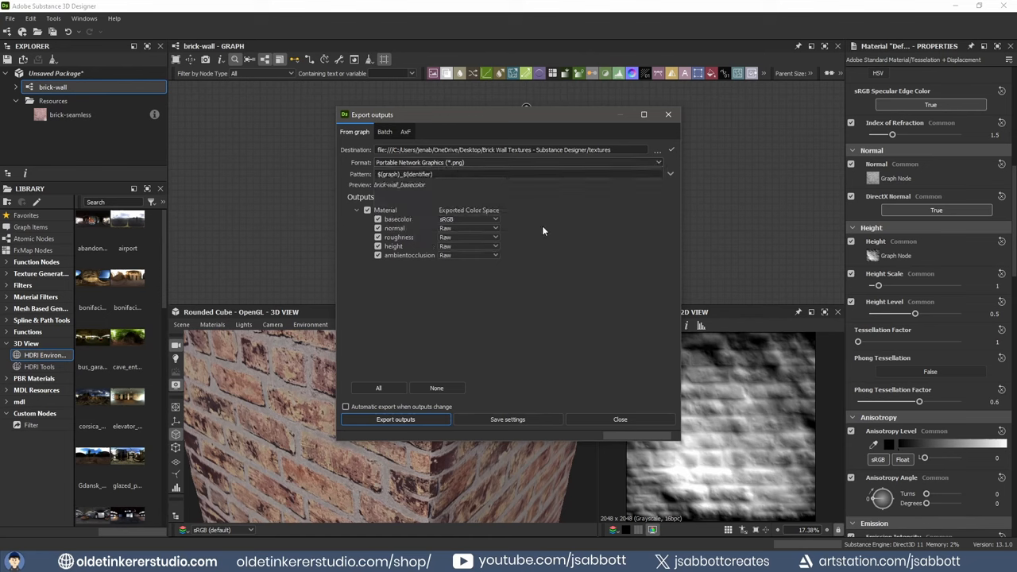
click(394, 229)
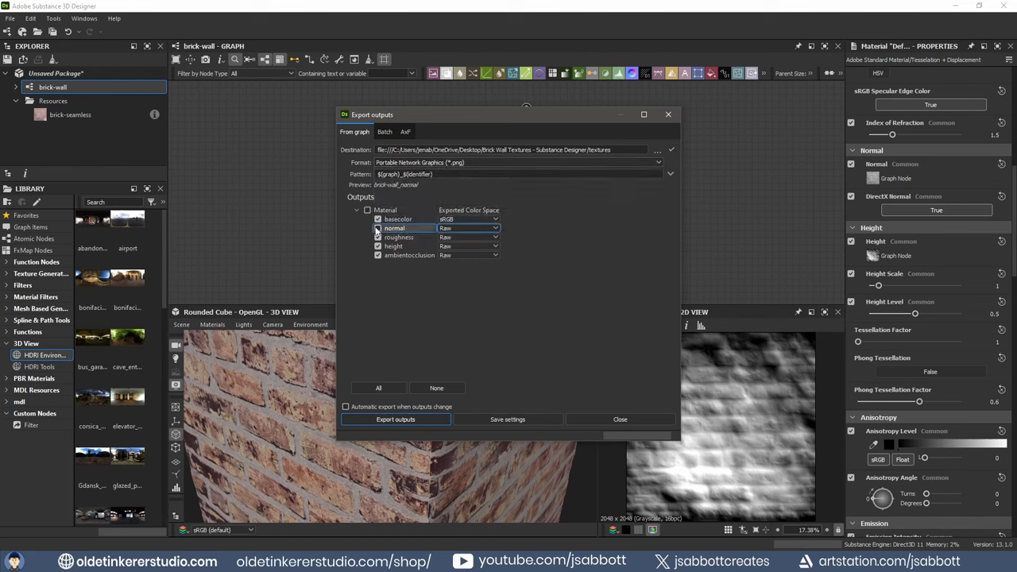
click(397, 237)
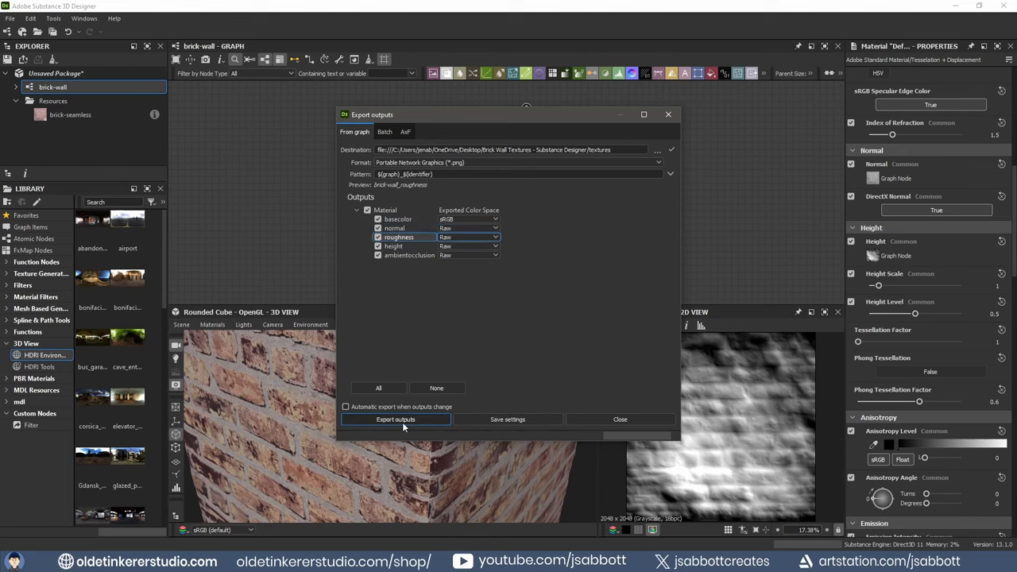
click(395, 419)
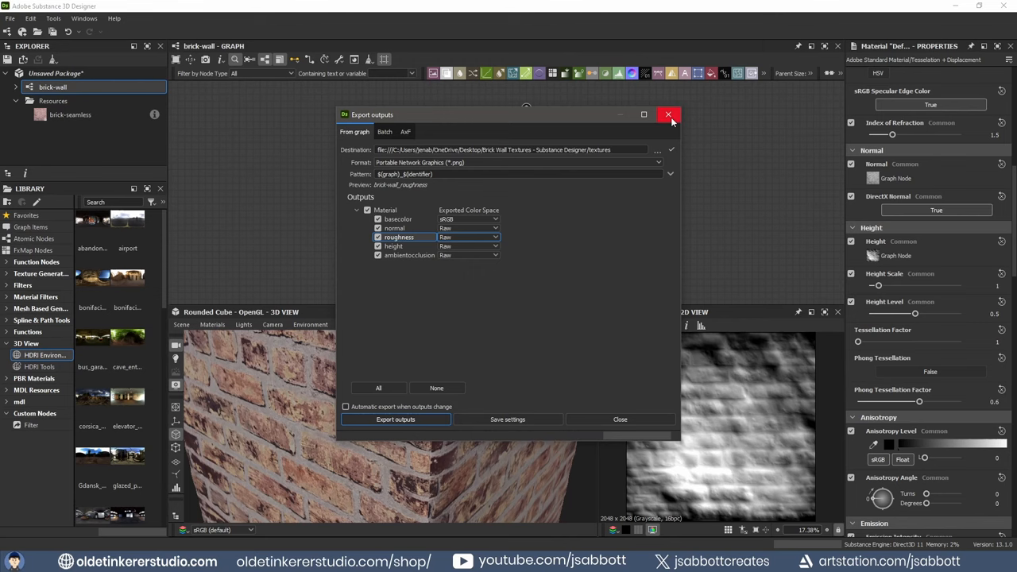
click(667, 114)
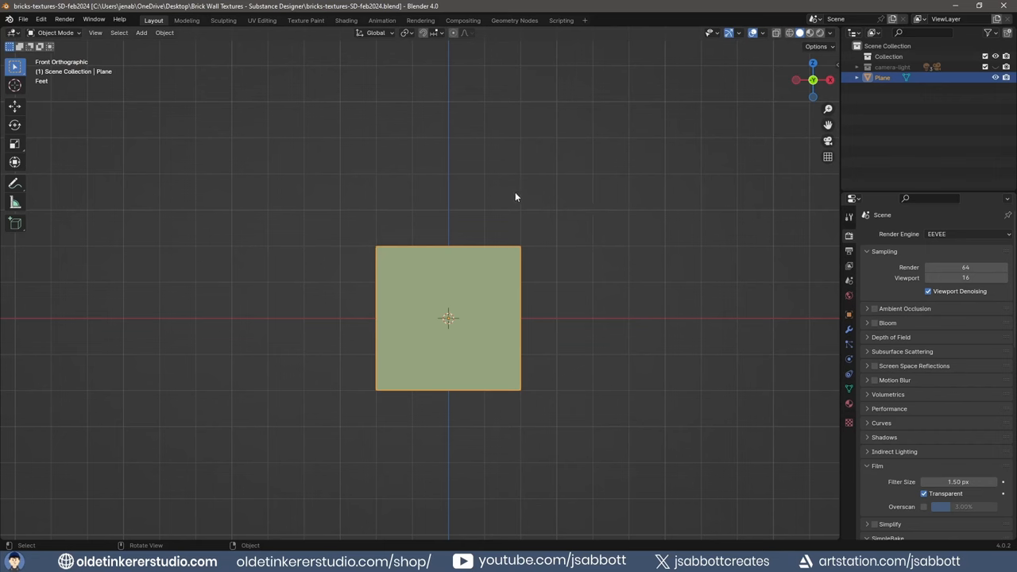
Confirm the Node Wrangler add-on is enabled in Blender's Preferences.
key(Tab)
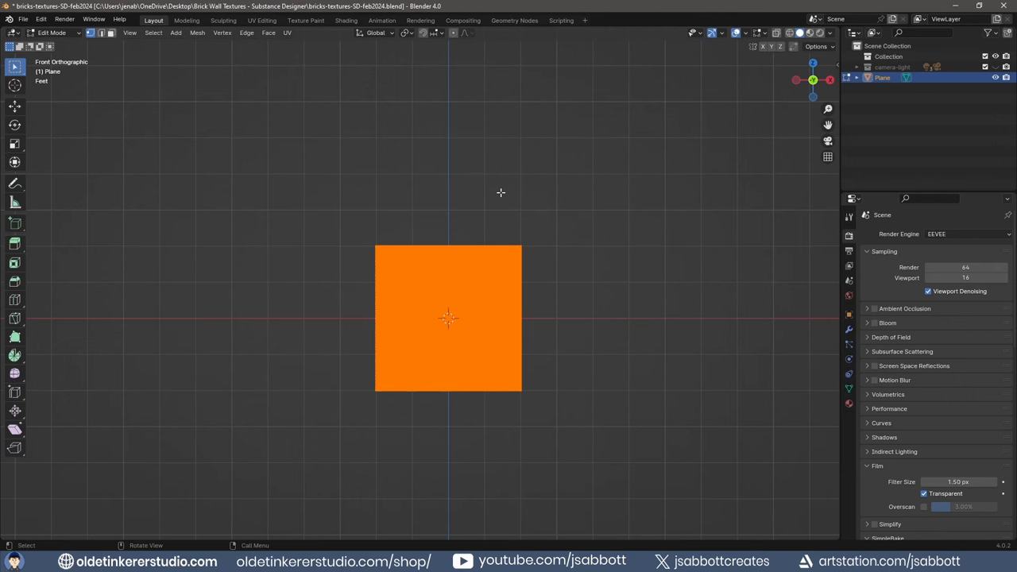
key(Tab)
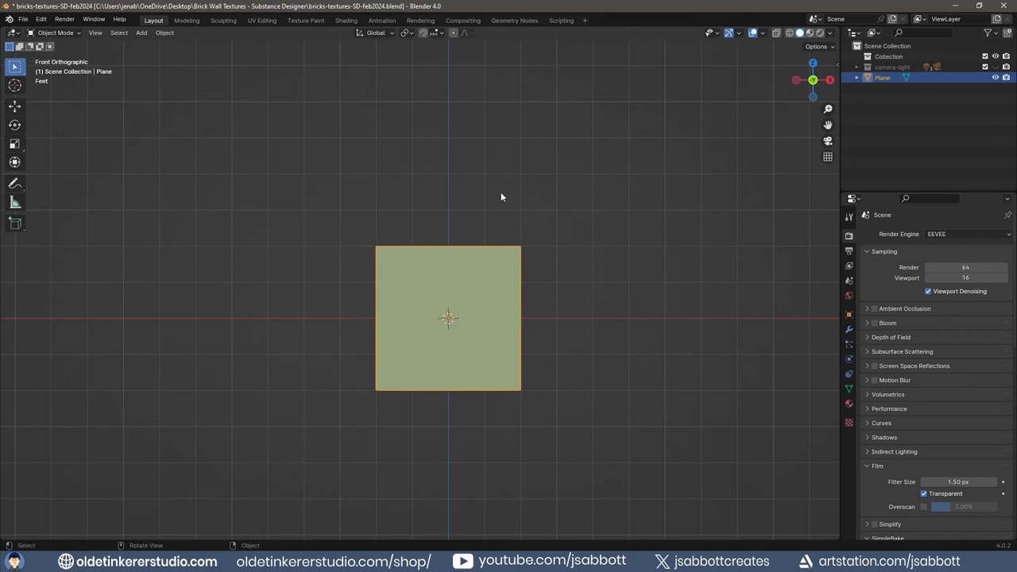
click(41, 19)
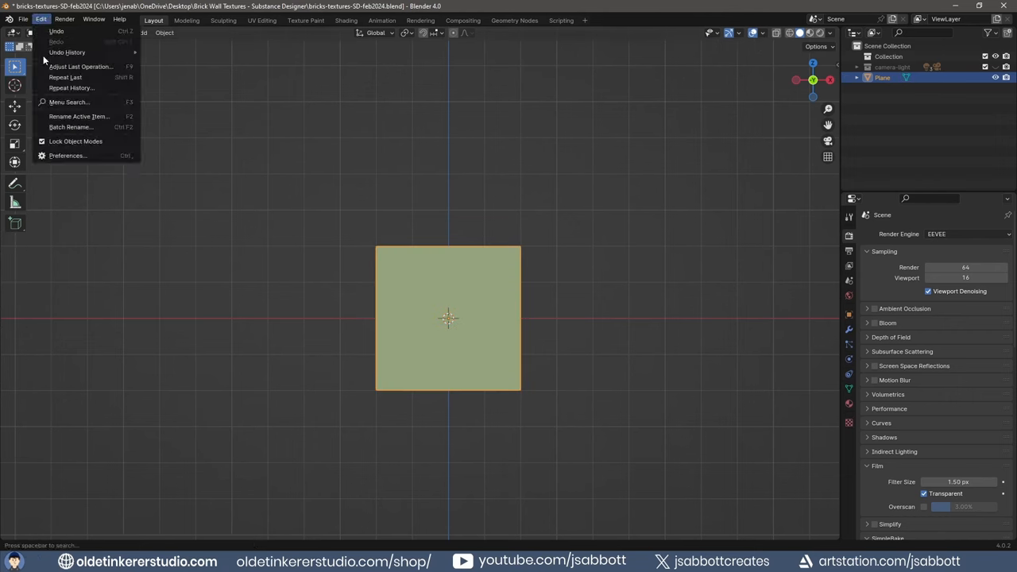
click(66, 156)
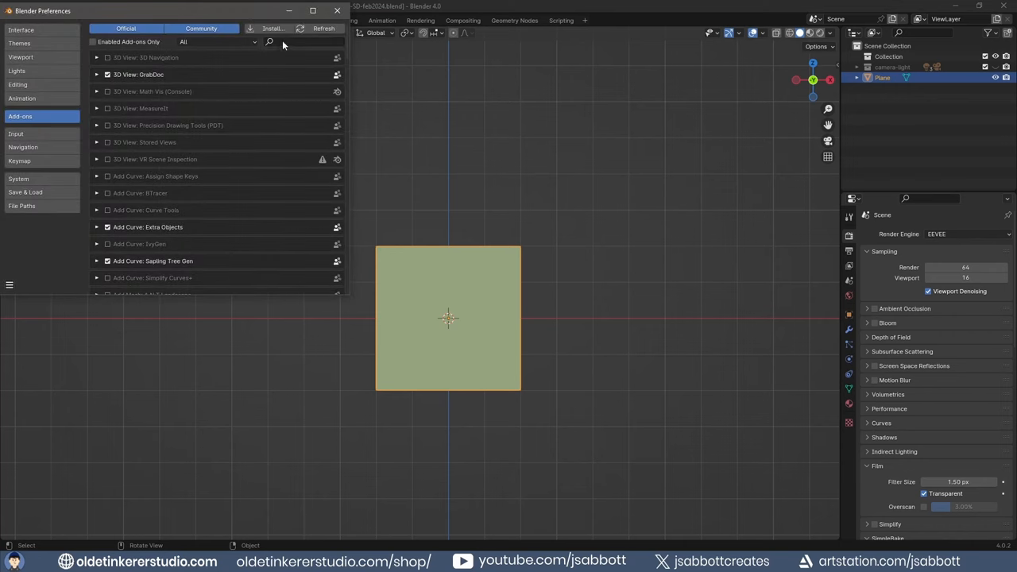
text(node)
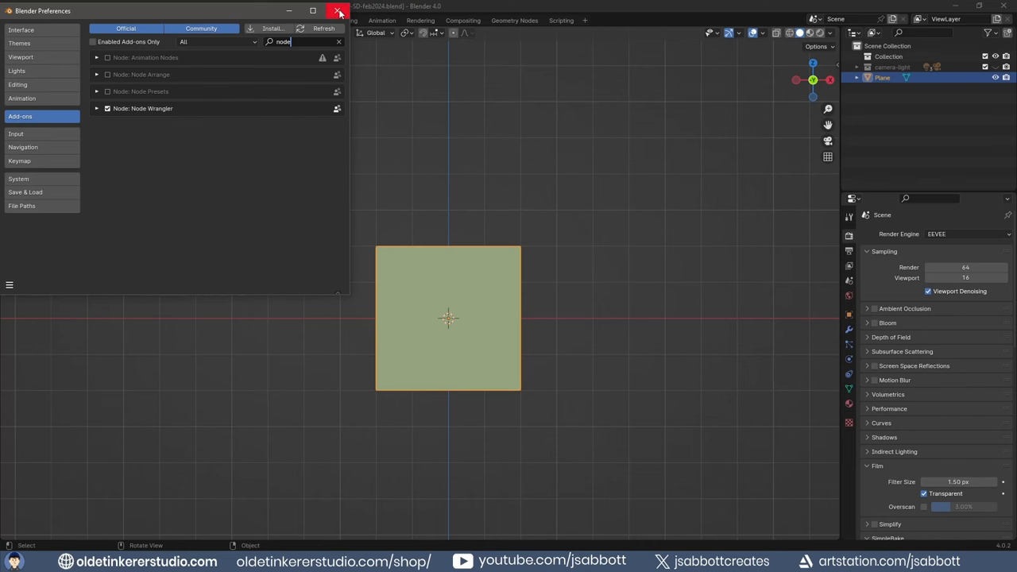
click(340, 11)
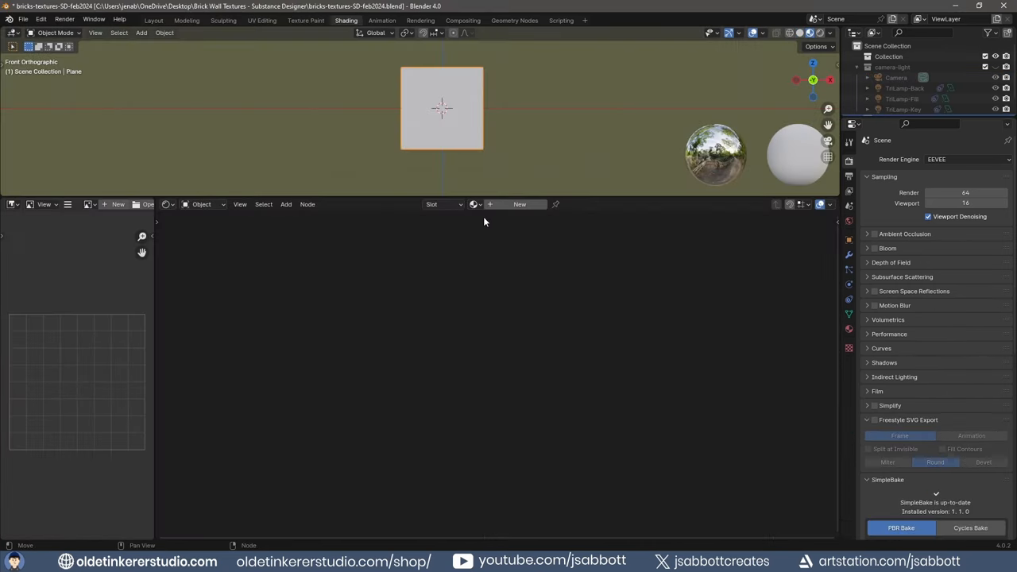
Load the brick-wall maps into the Principled BSDF, add a Mix Color on Base Color and the AO image.
key(ctrl+shift+t)
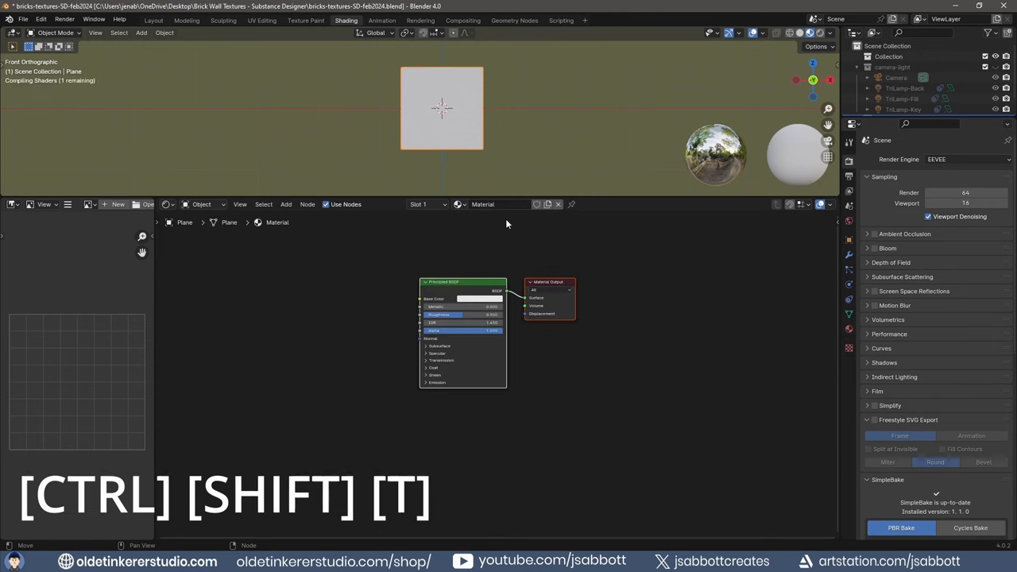
mouse_move(368, 242)
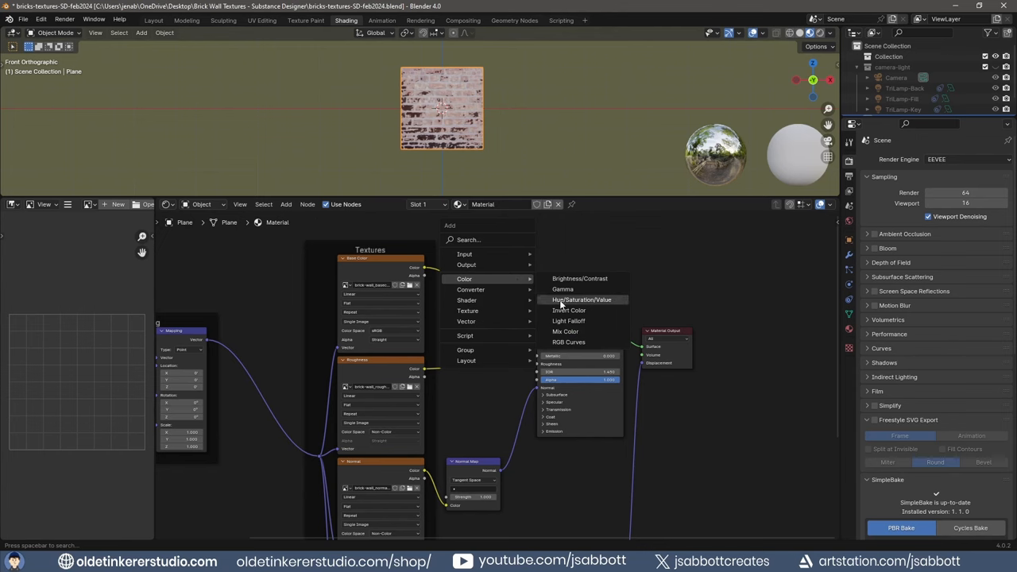
click(565, 332)
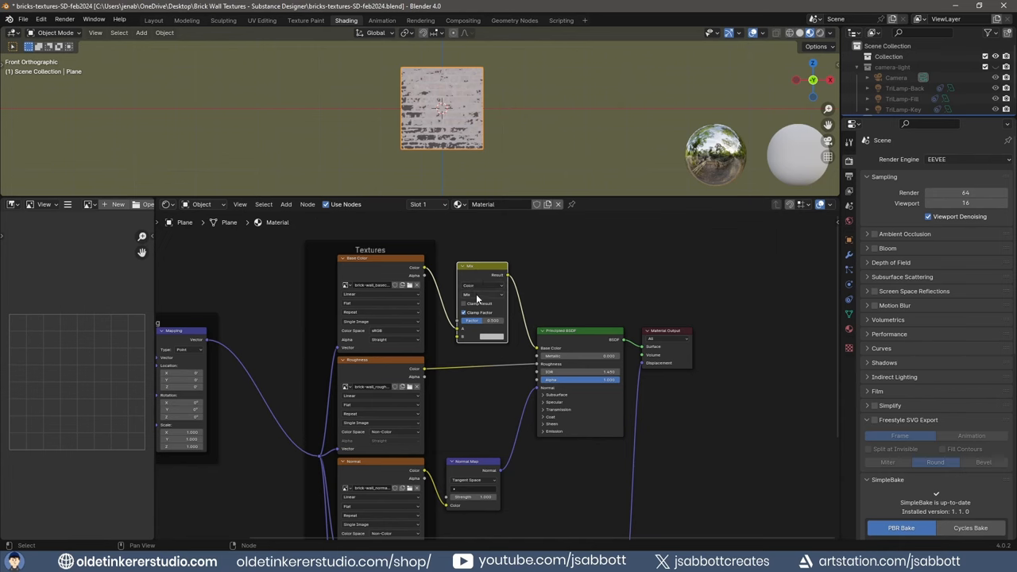
click(479, 294)
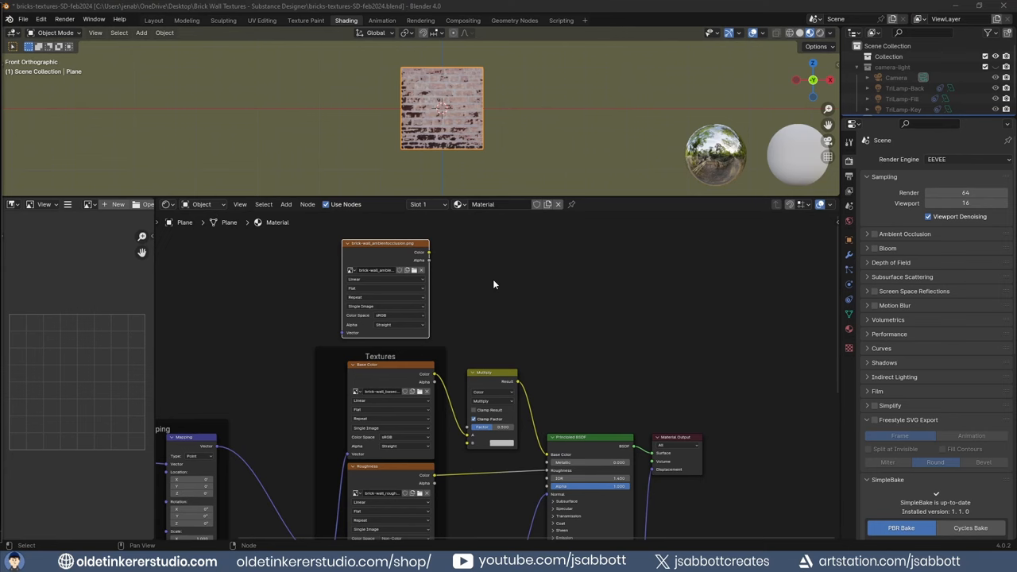
mouse_move(432, 257)
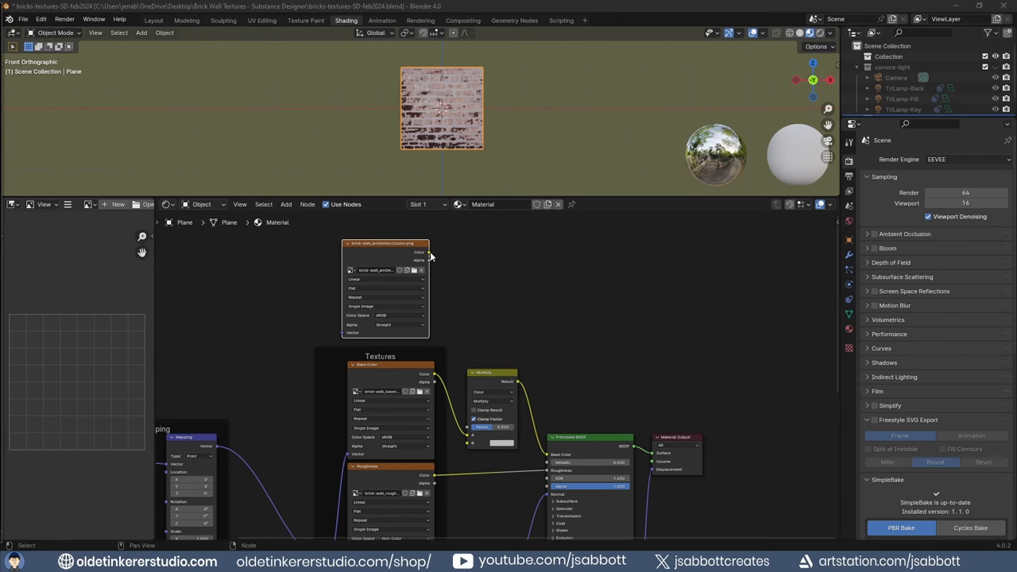
drag(429, 255, 464, 437)
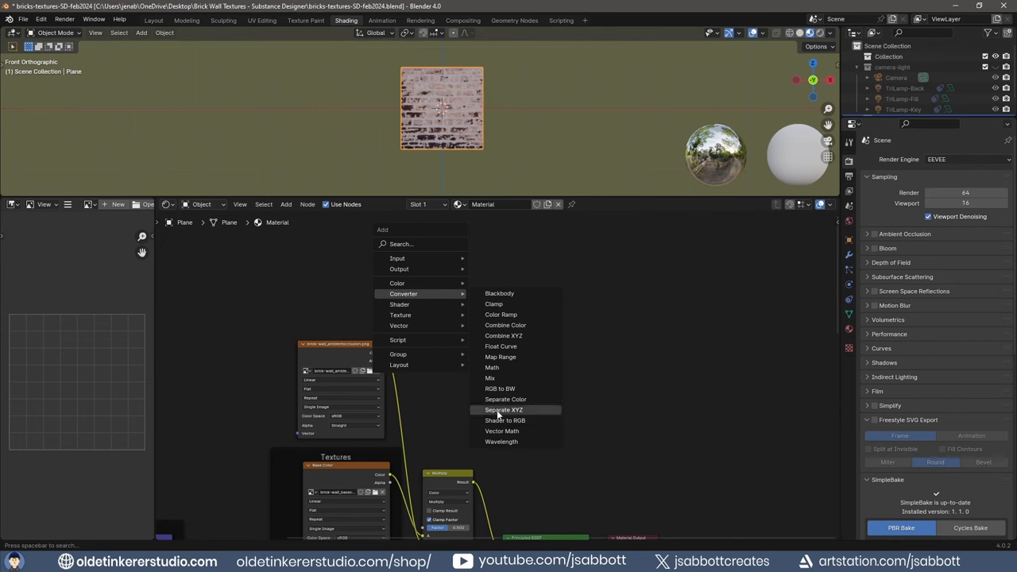
Add Shader to RGB, Diffuse BSDF and ColorRamp nodes chained from the AO texture.
click(504, 420)
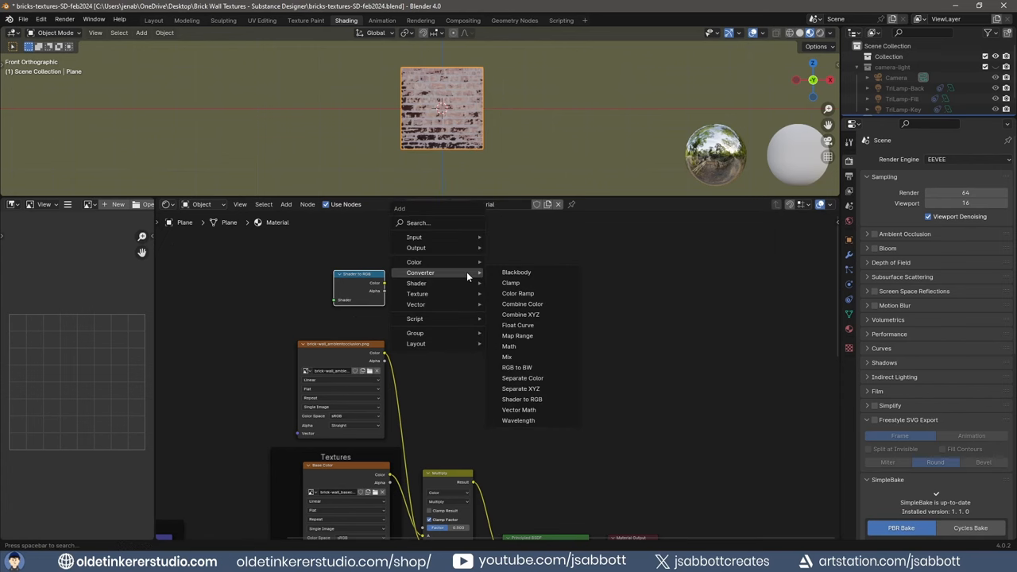
mouse_move(417, 283)
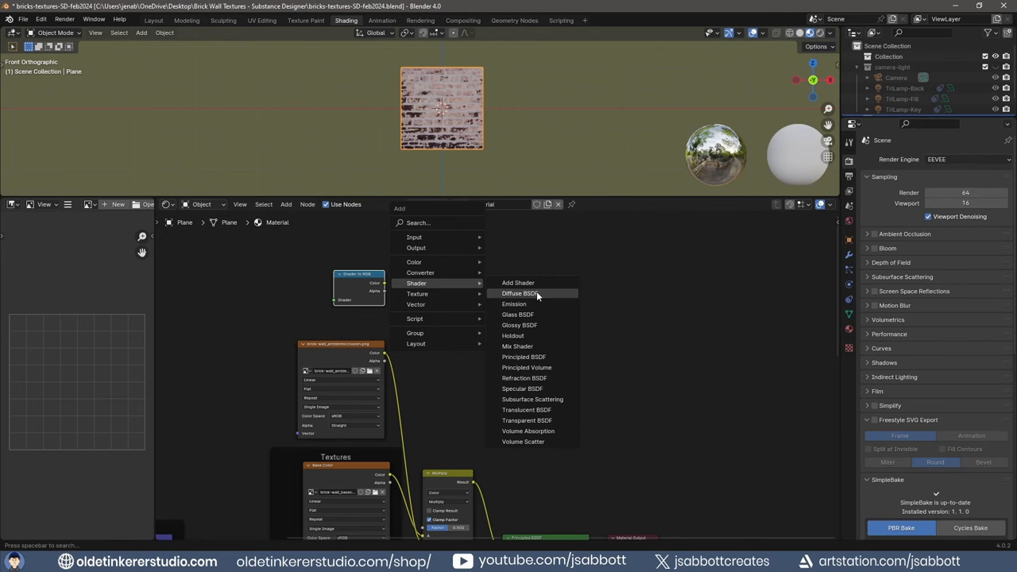
click(517, 292)
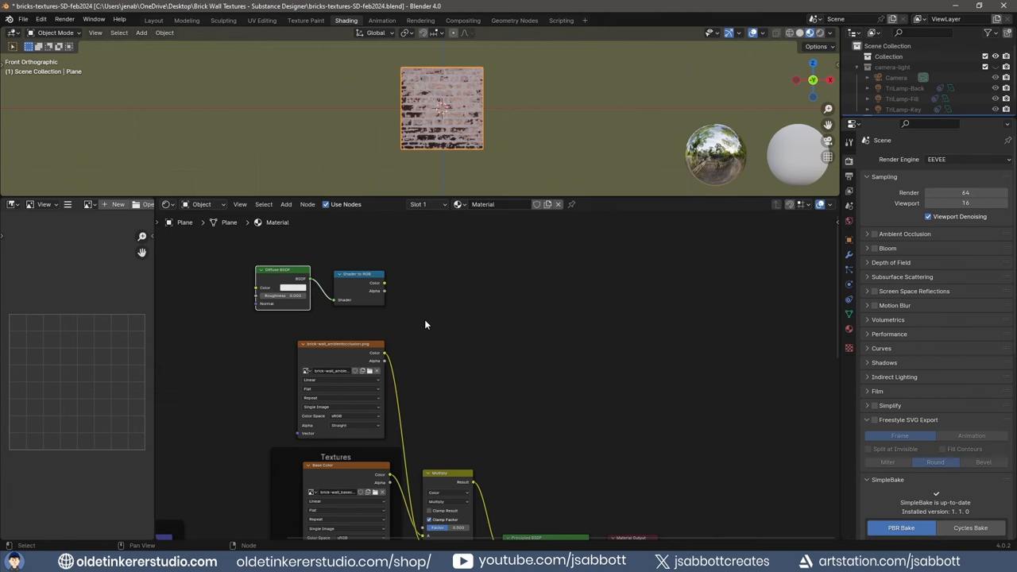
click(398, 295)
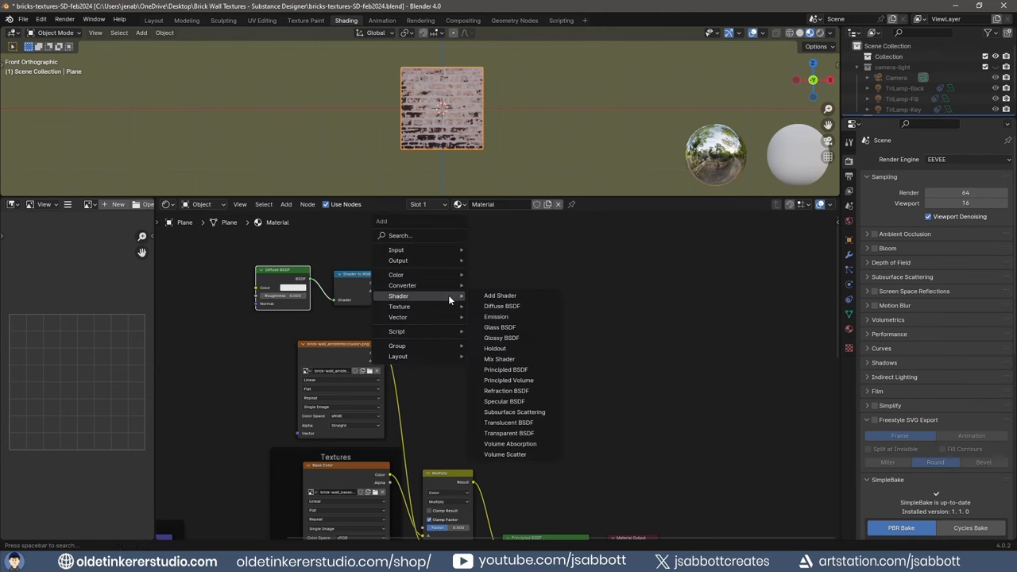
mouse_move(402, 284)
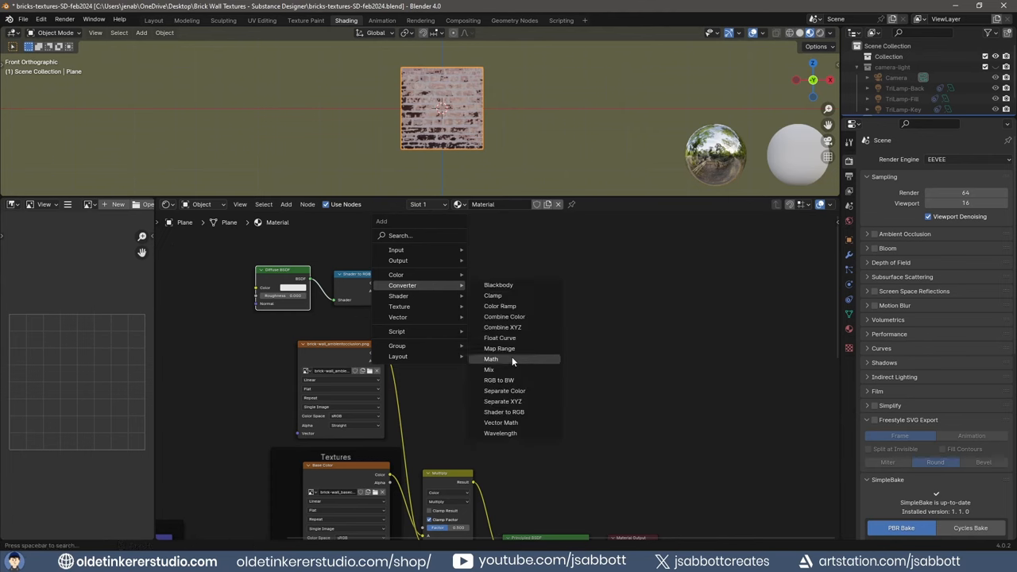
click(499, 305)
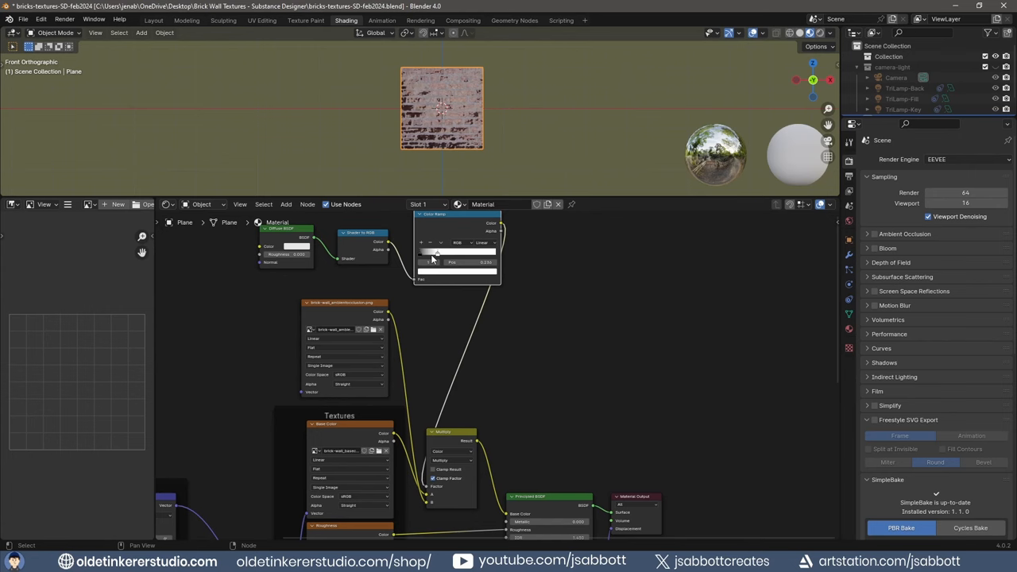
mouse_move(421, 259)
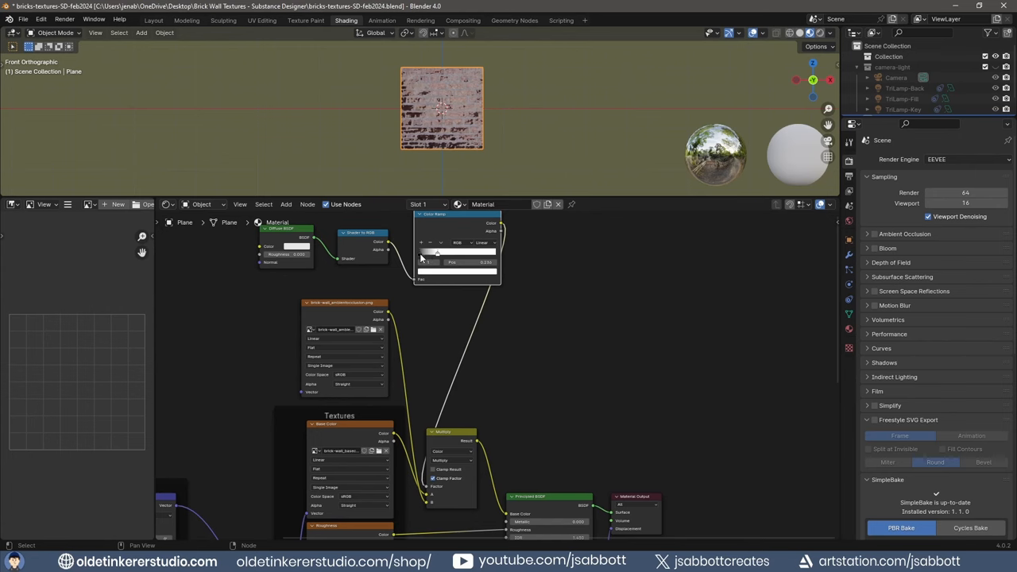
Drag the ColorRamp's black and white stops inward until the mortar lines darken noticeably.
drag(438, 251, 432, 256)
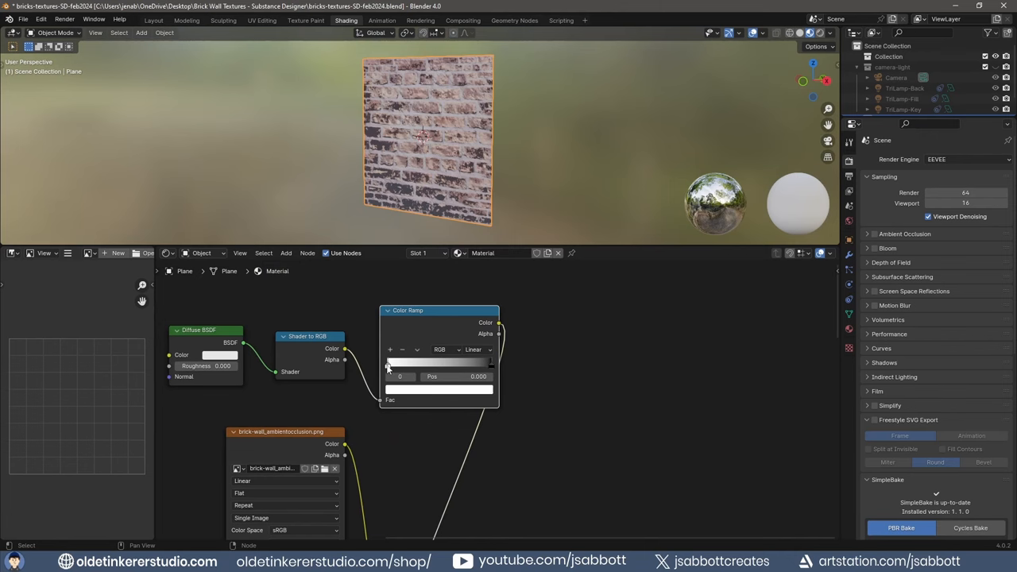
drag(387, 362, 441, 362)
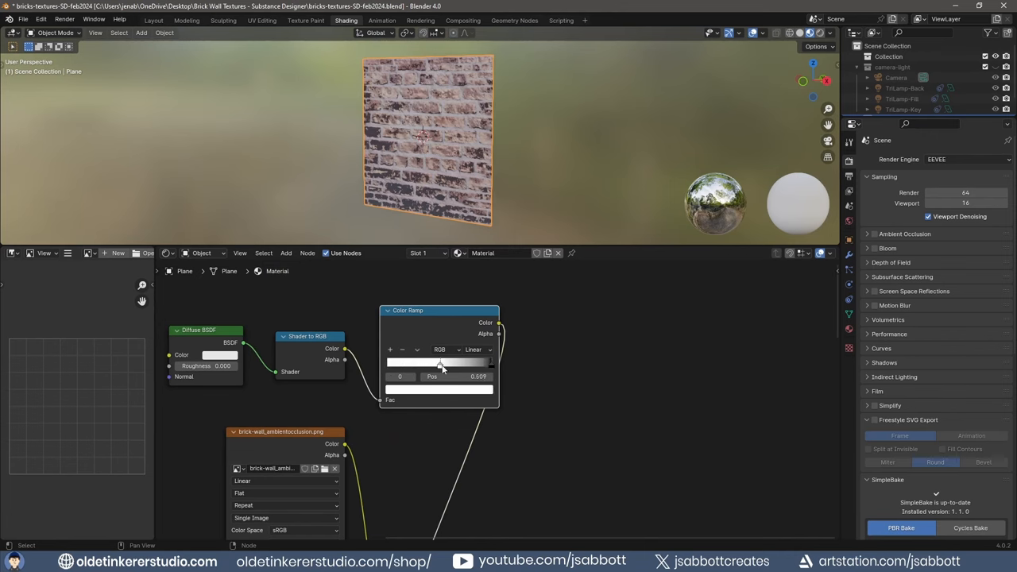
drag(441, 363, 406, 363)
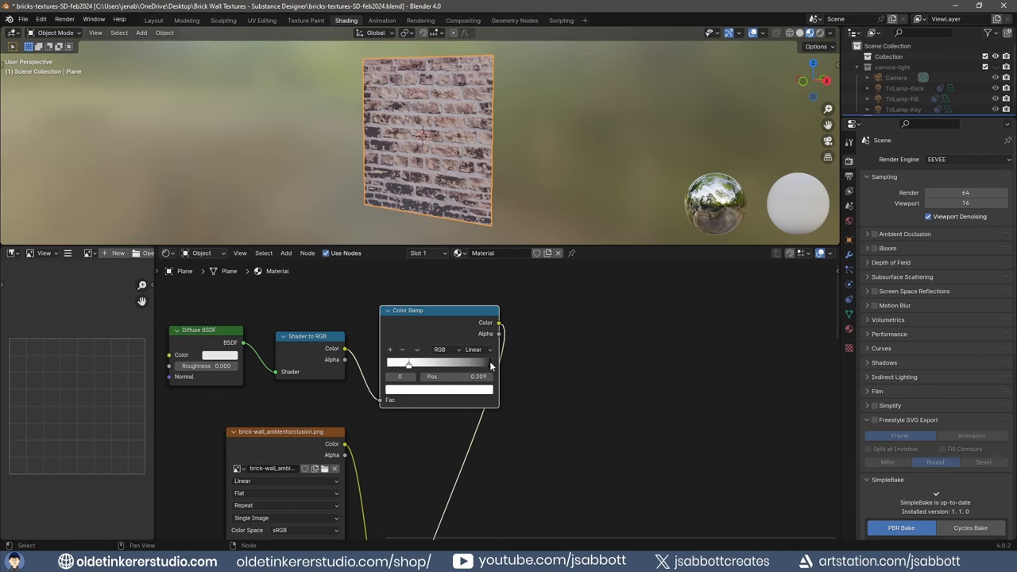
drag(408, 362, 476, 362)
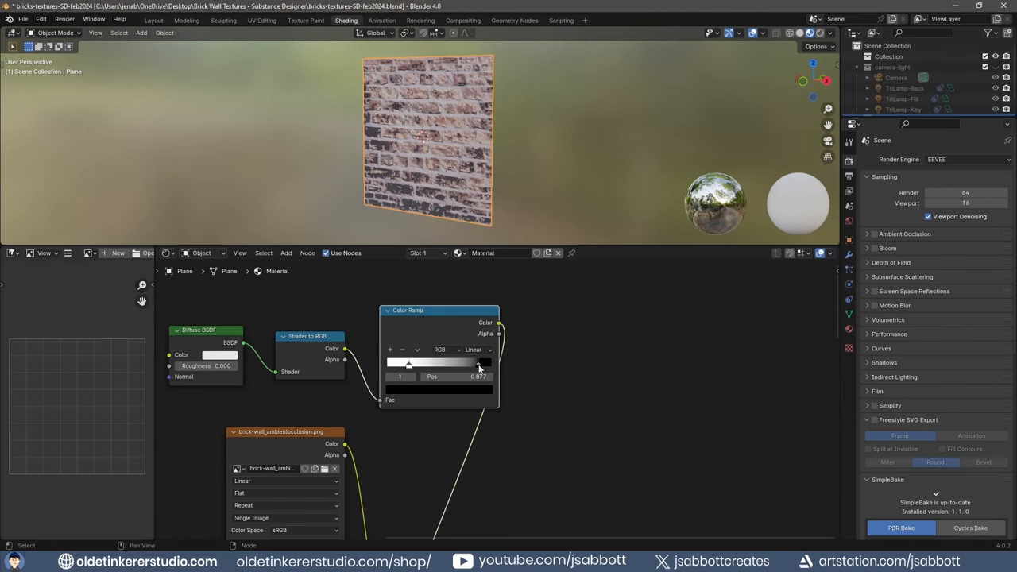
drag(477, 367, 432, 364)
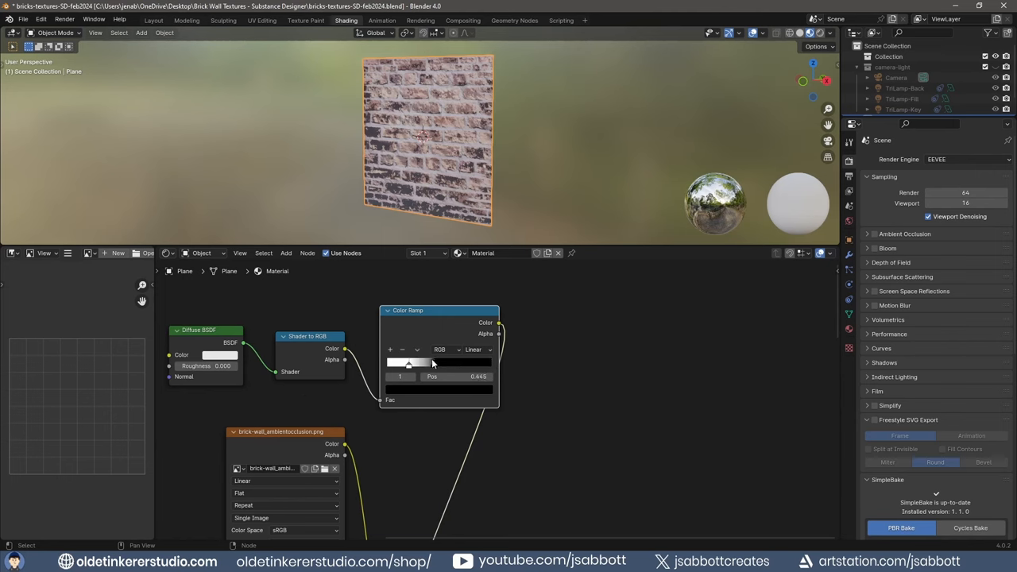